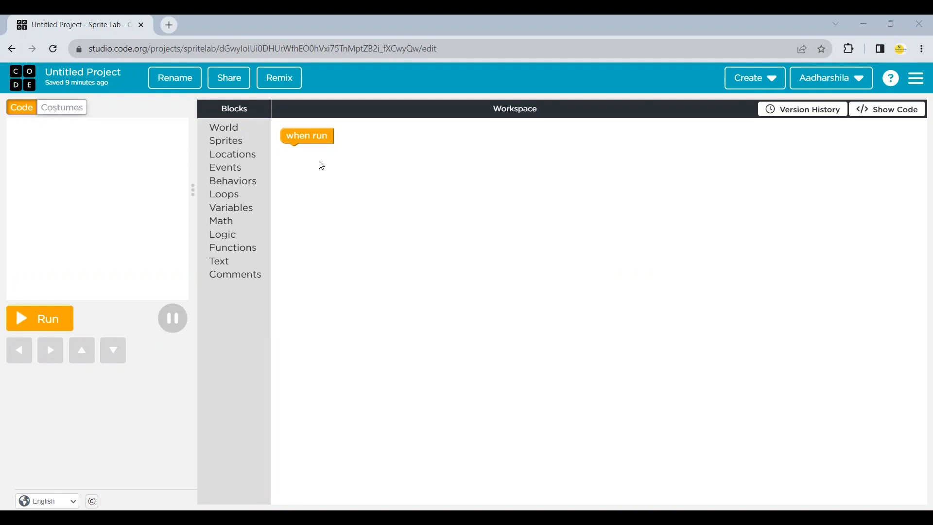
pyautogui.moveTo(233, 129)
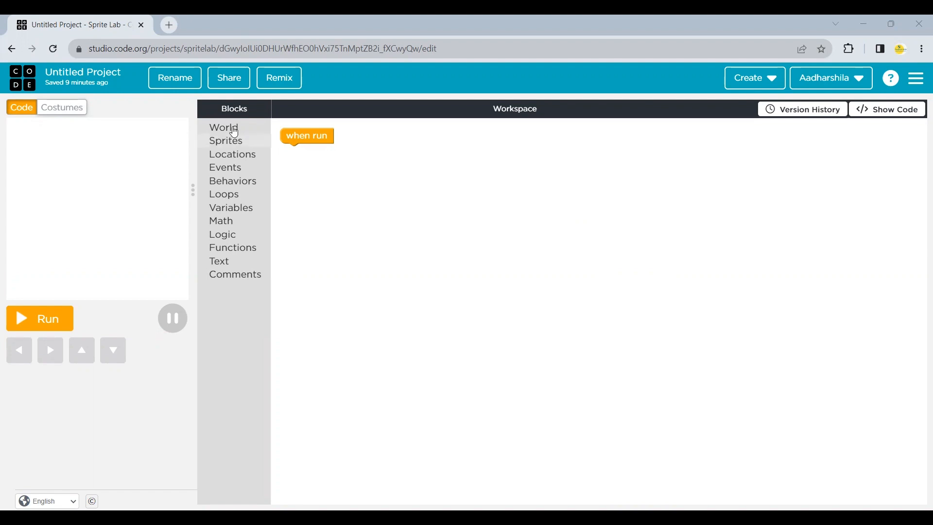
# Step: Attach a 'set background color' block from World under 'when run' for a light green stage
pyautogui.click(224, 127)
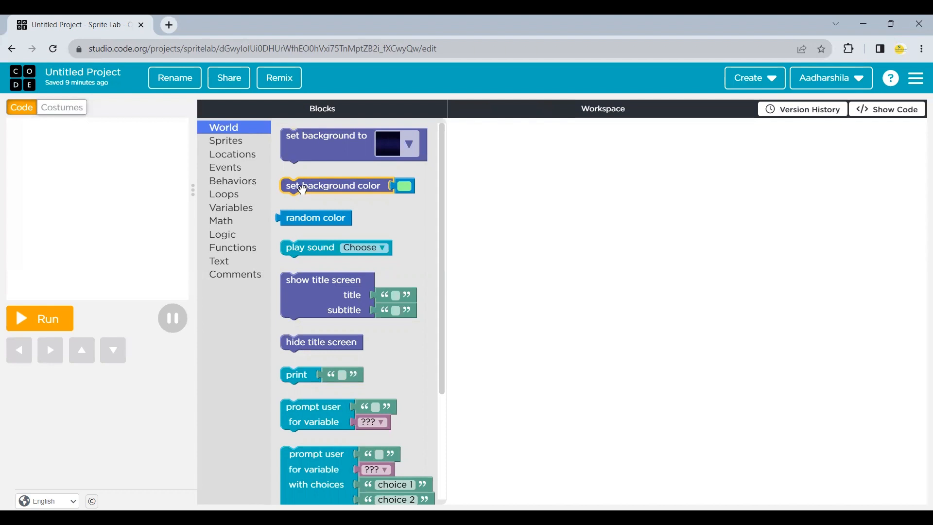
pyautogui.moveTo(333, 185); pyautogui.dragTo(347, 151)
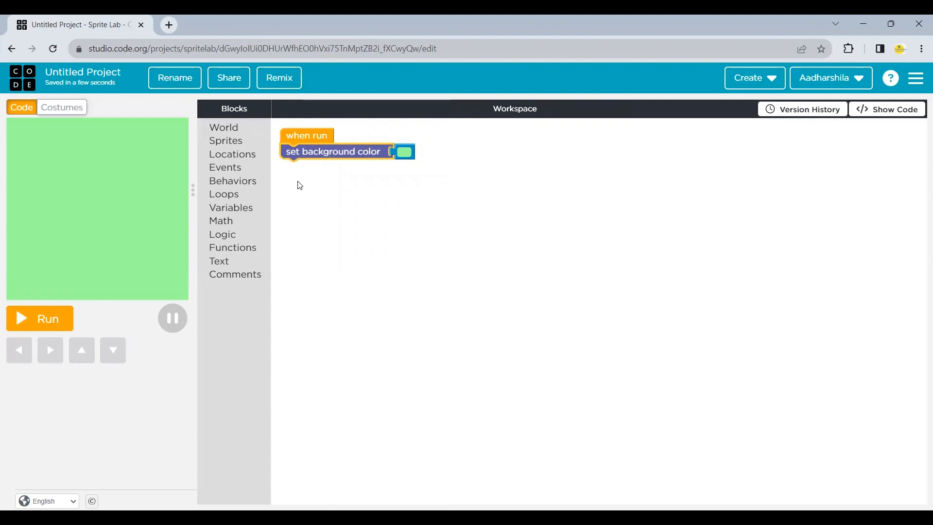
# Step: Add a 'make new sprite at (200, 200)' block, then reach the costumes library from its costume dropdown
pyautogui.click(226, 140)
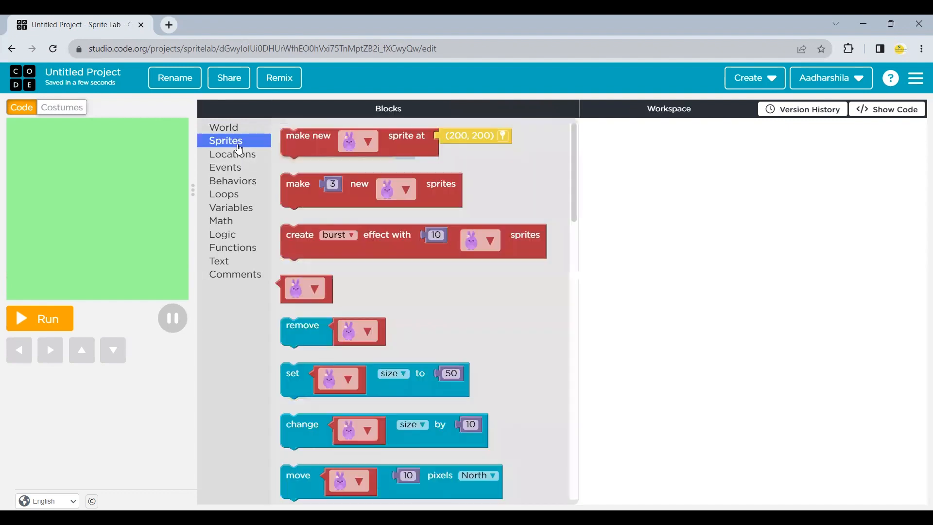
pyautogui.moveTo(291, 148)
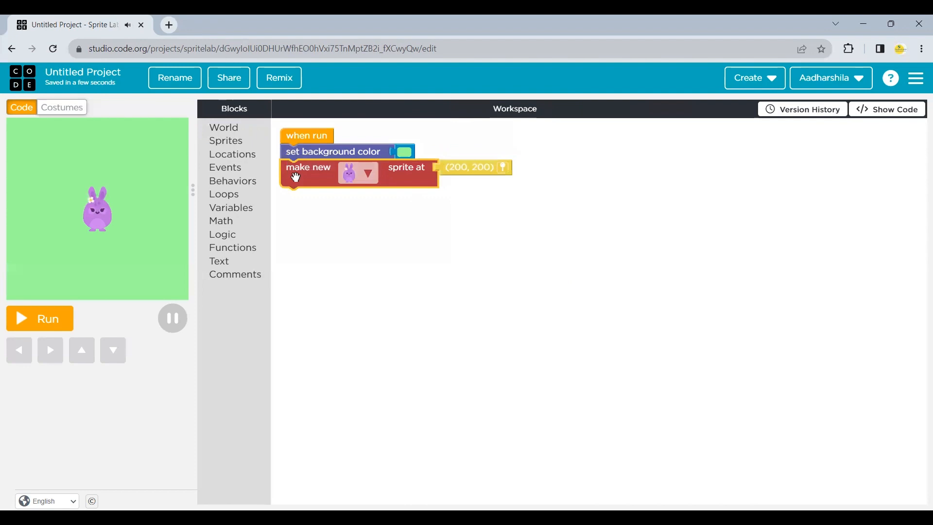
pyautogui.moveTo(357, 173)
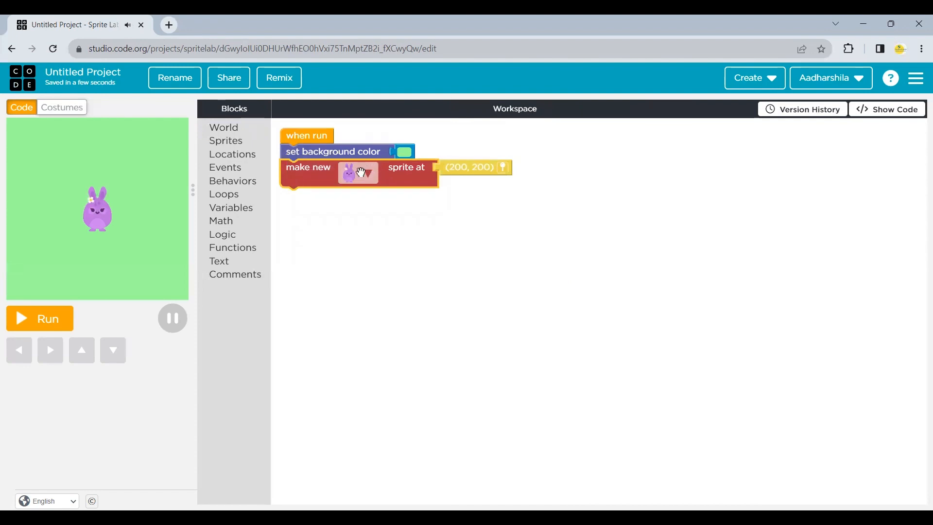
pyautogui.click(357, 173)
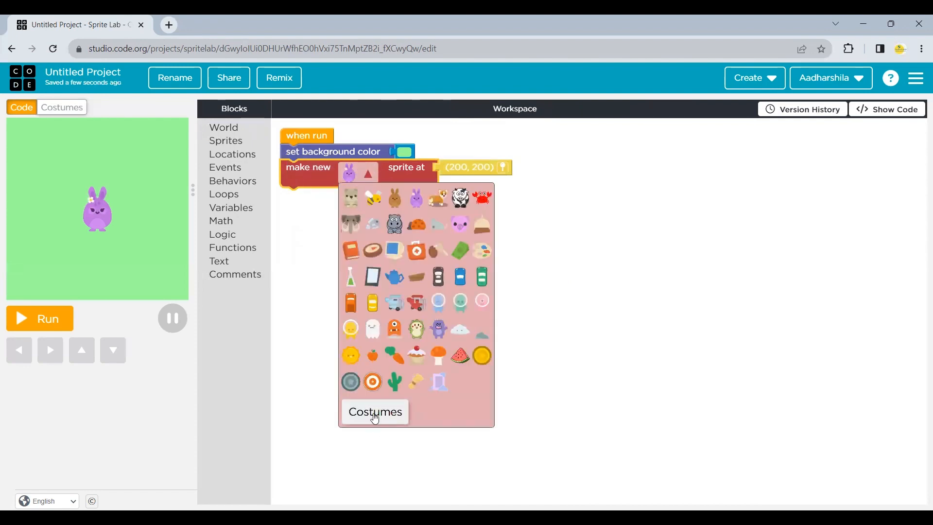
pyautogui.click(375, 411)
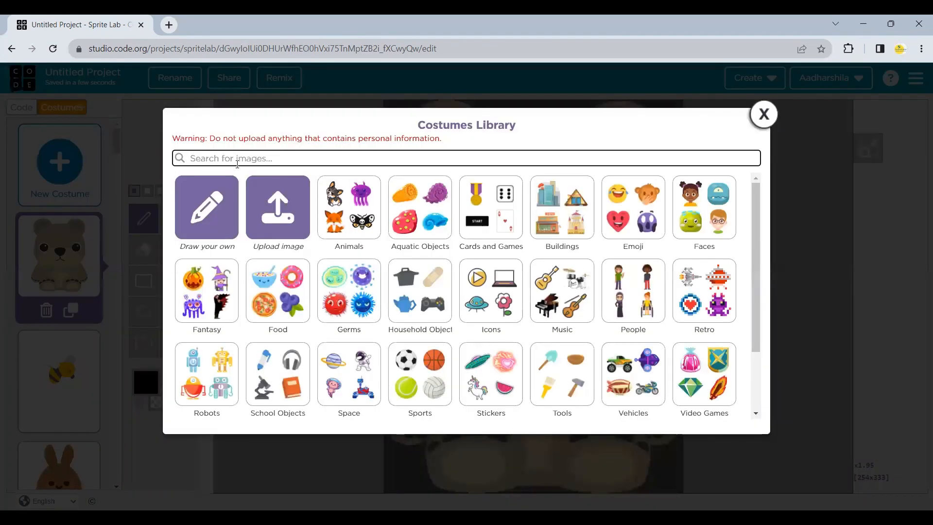
# Step: Start a blank drawn costume and set the drawing colour to blue
pyautogui.click(764, 114)
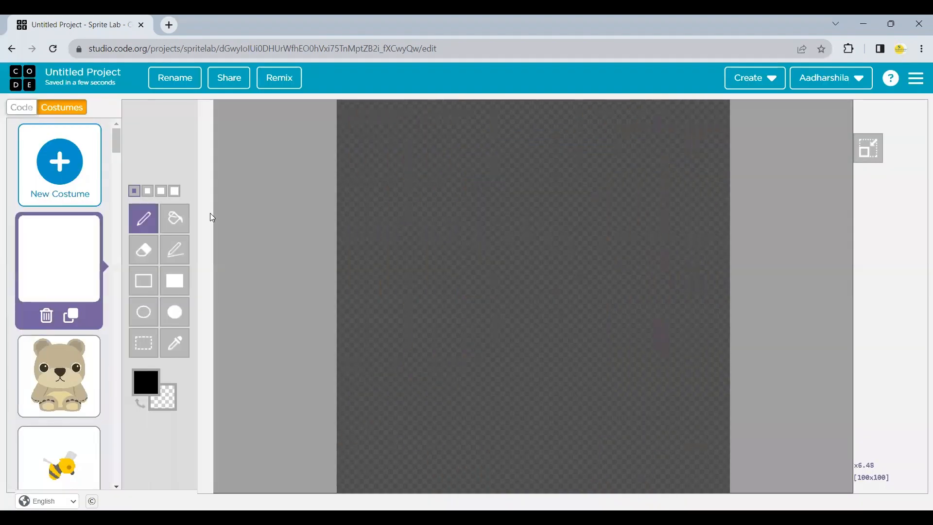
pyautogui.moveTo(160, 191)
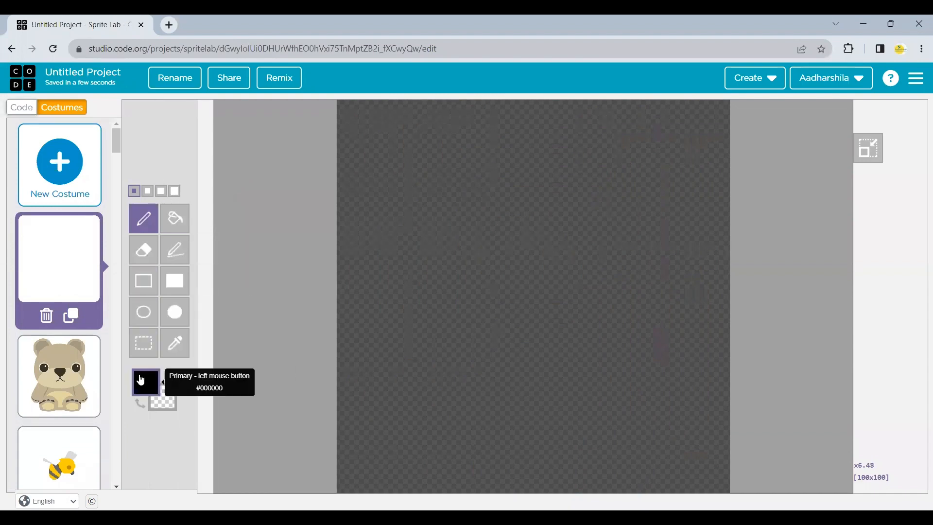
pyautogui.click(145, 381)
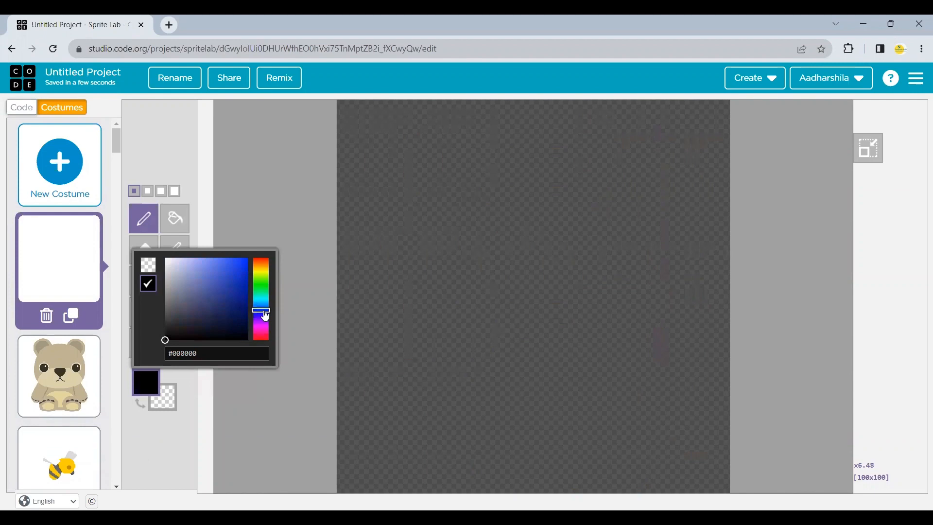
pyautogui.click(246, 257)
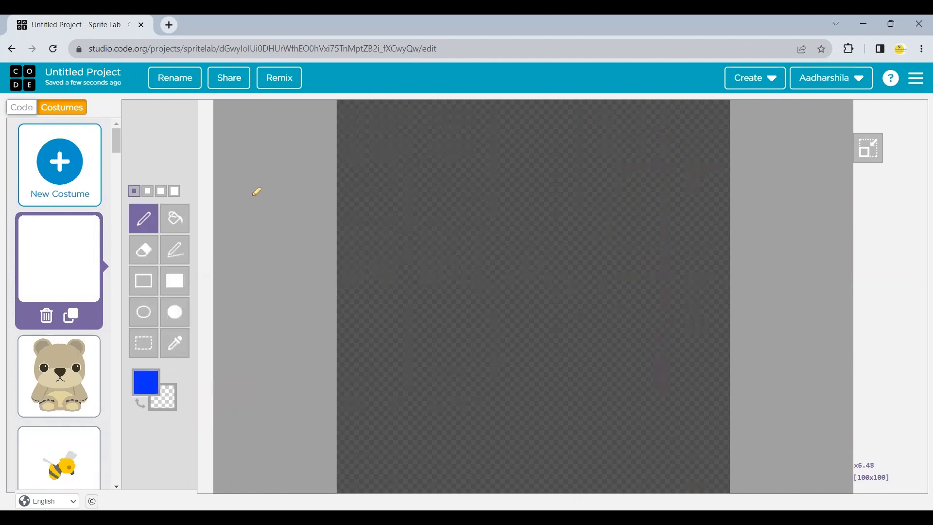
pyautogui.moveTo(174, 249)
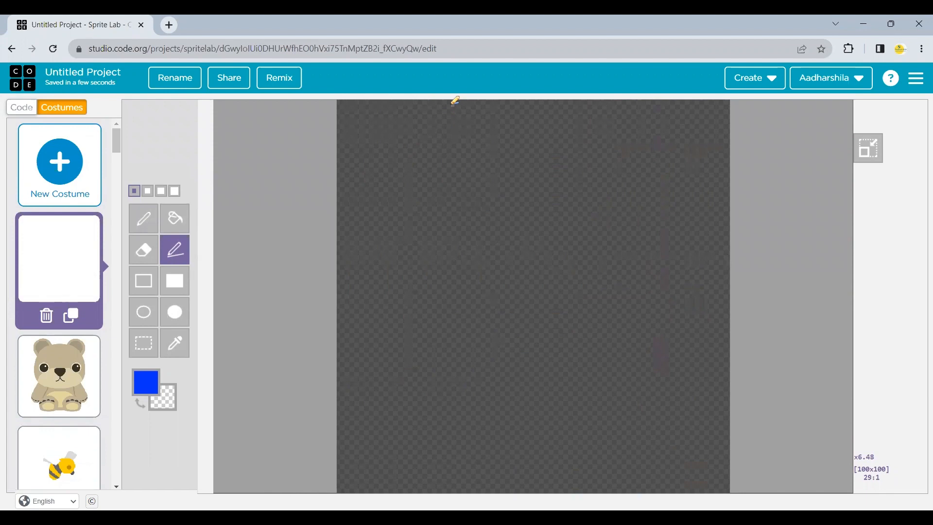
# Step: Draw the left and right vertical blue grid lines from top to bottom
pyautogui.moveTo(454, 100); pyautogui.dragTo(458, 171)
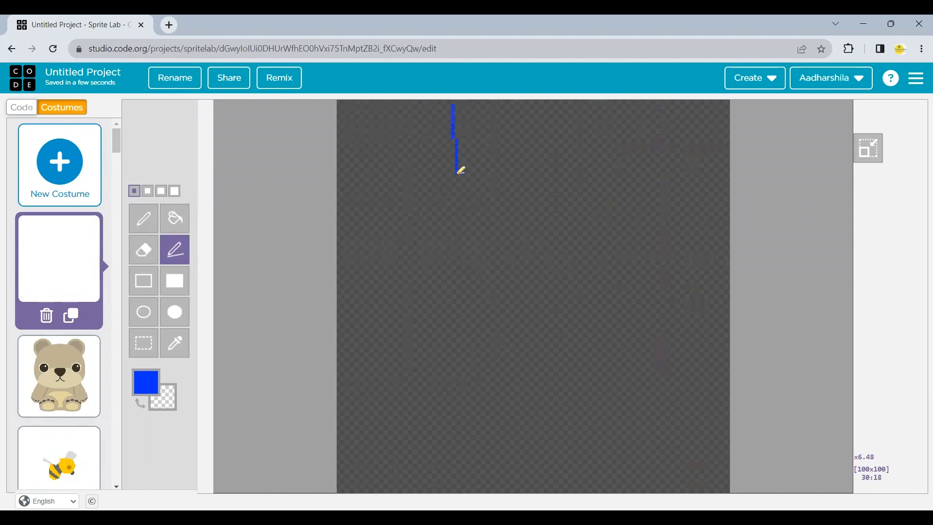
pyautogui.moveTo(455, 169); pyautogui.dragTo(455, 487)
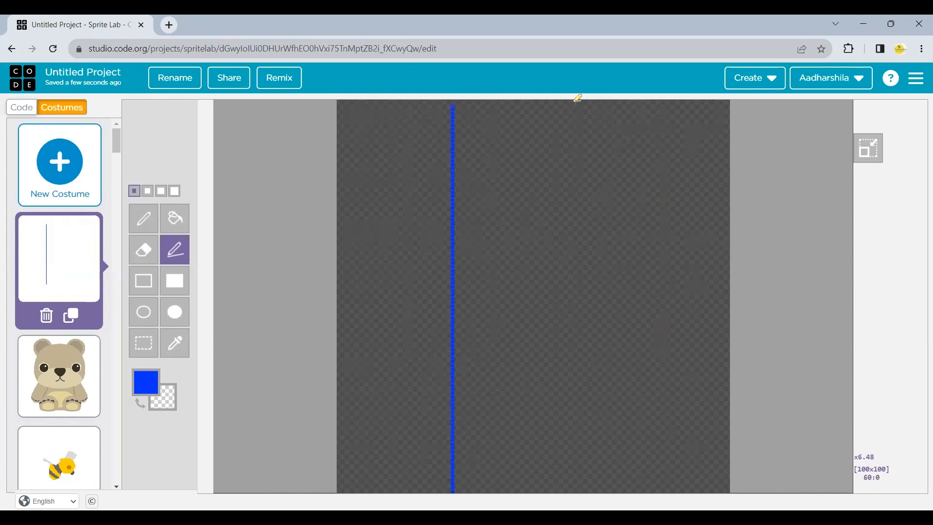
pyautogui.moveTo(576, 101); pyautogui.dragTo(586, 340)
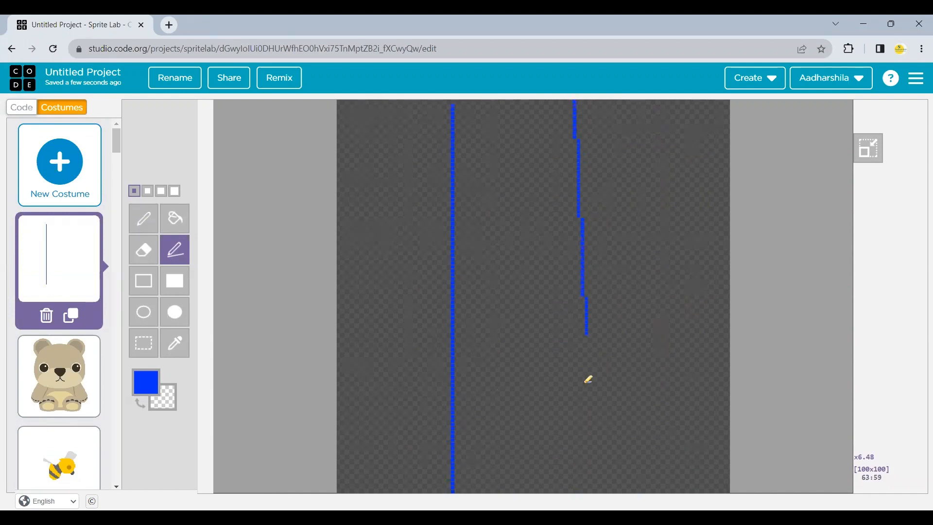
pyautogui.moveTo(587, 379); pyautogui.dragTo(587, 478)
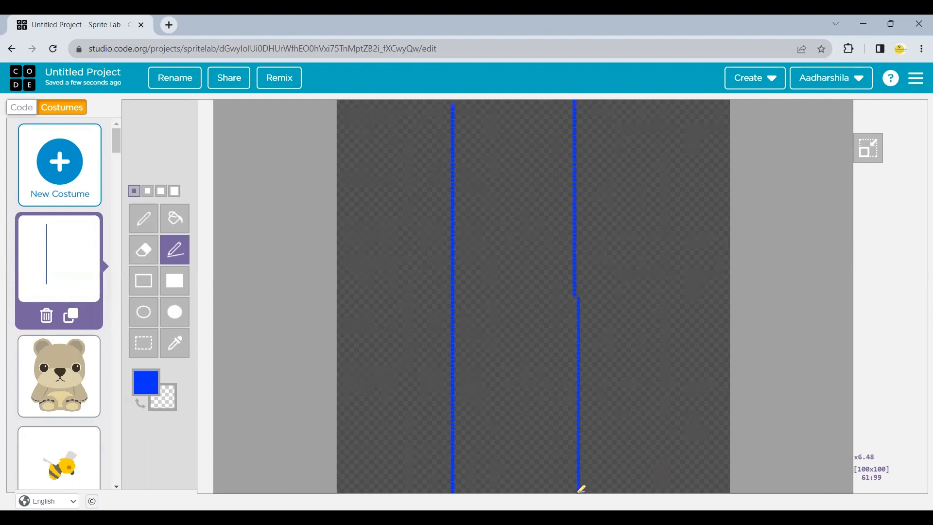
pyautogui.moveTo(574, 300); pyautogui.dragTo(575, 488)
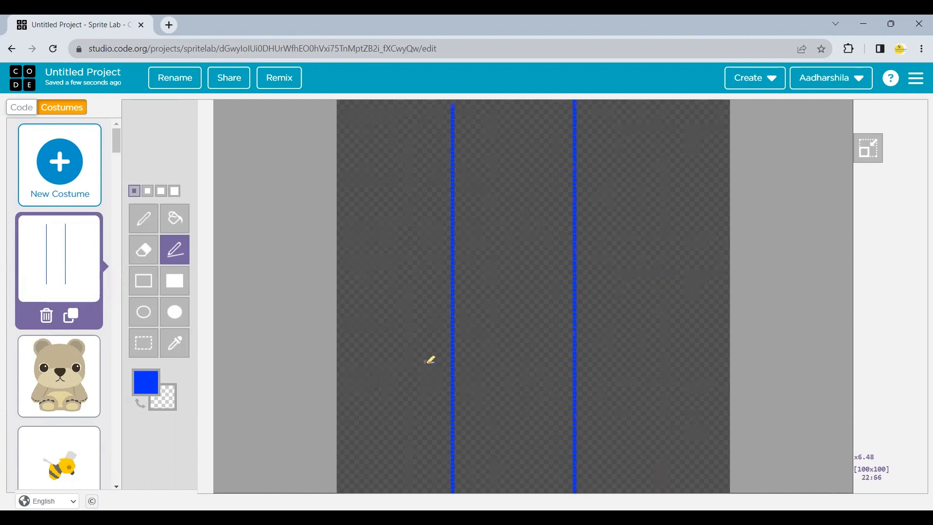
pyautogui.moveTo(338, 234)
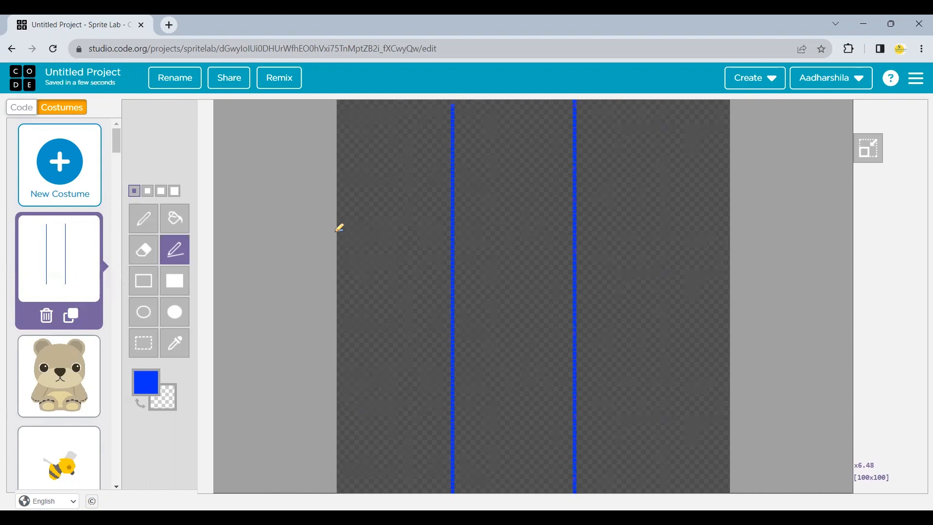
# Step: Draw the upper and lower horizontal blue lines to complete the tic-tac-toe grid
pyautogui.moveTo(339, 229); pyautogui.dragTo(715, 250)
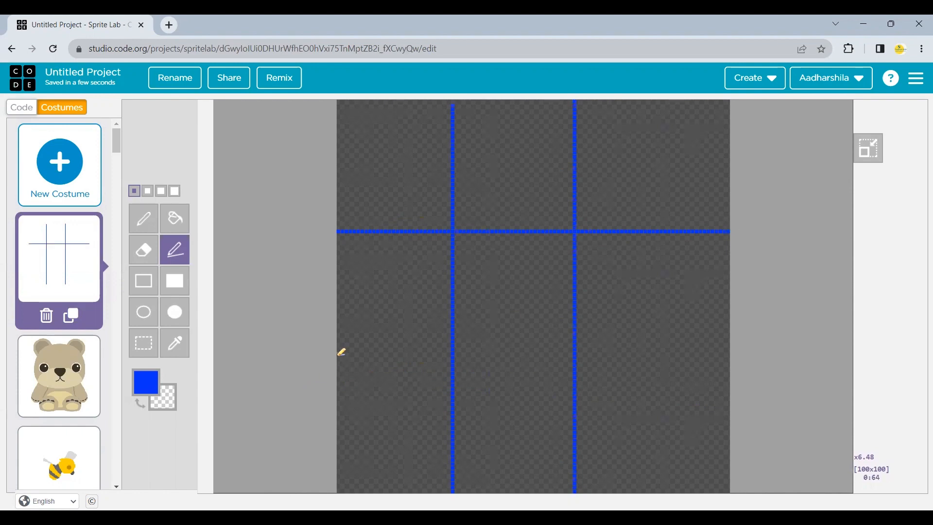
pyautogui.moveTo(339, 351); pyautogui.dragTo(675, 351)
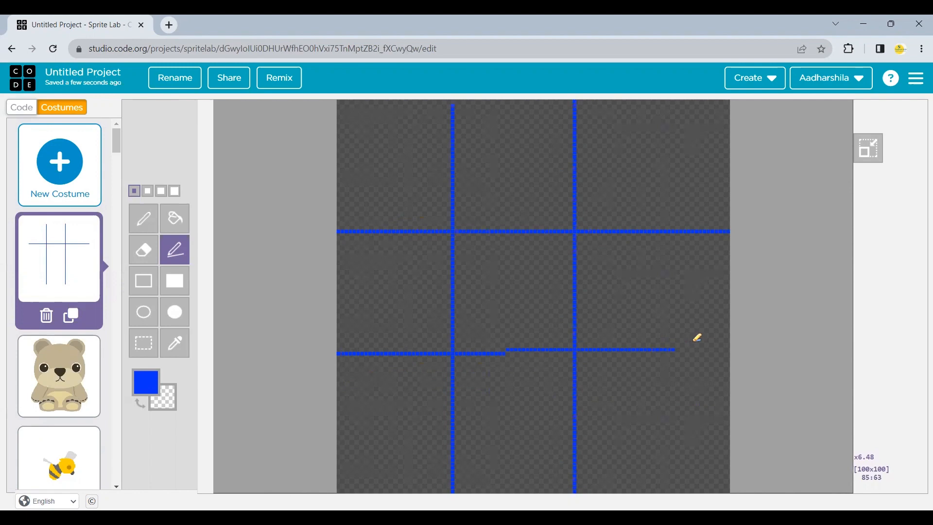
pyautogui.moveTo(675, 351); pyautogui.dragTo(729, 350)
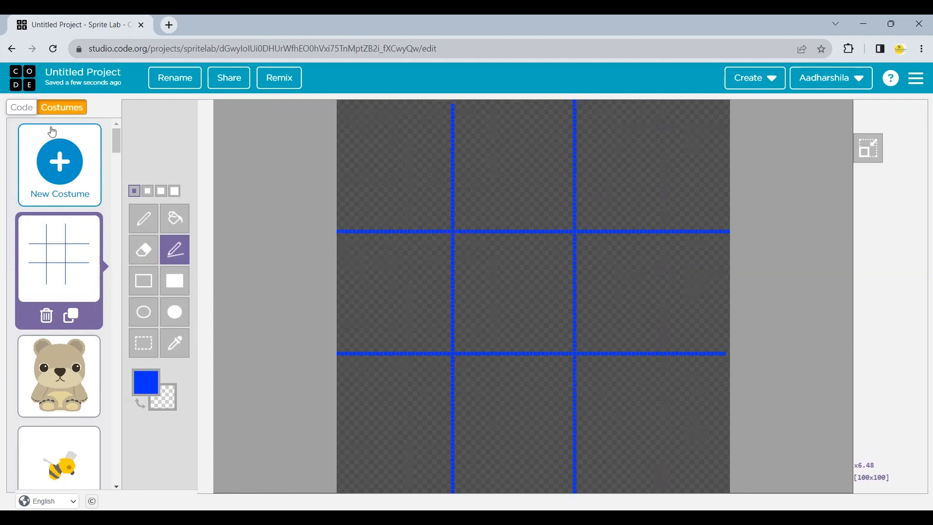
# Step: Back in the code, give the new sprite the tic-tac-toe grid costume
pyautogui.click(21, 108)
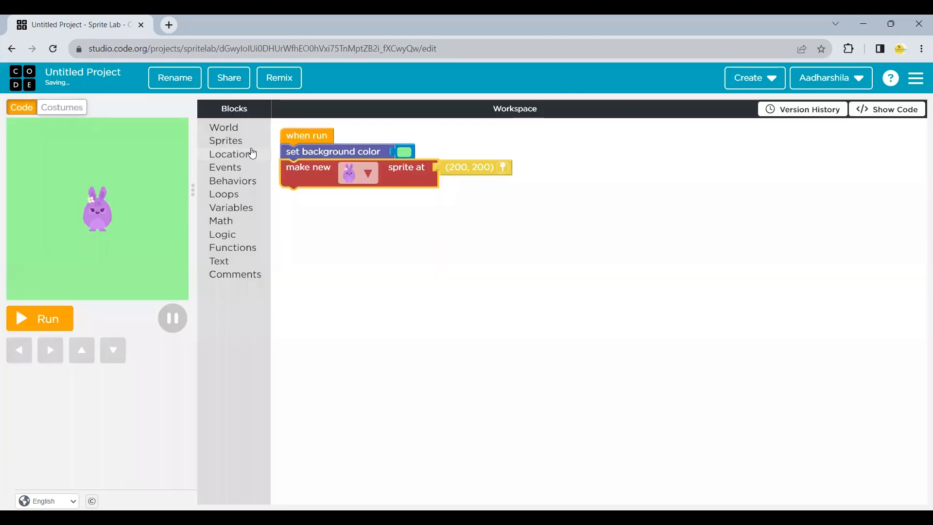
pyautogui.click(357, 173)
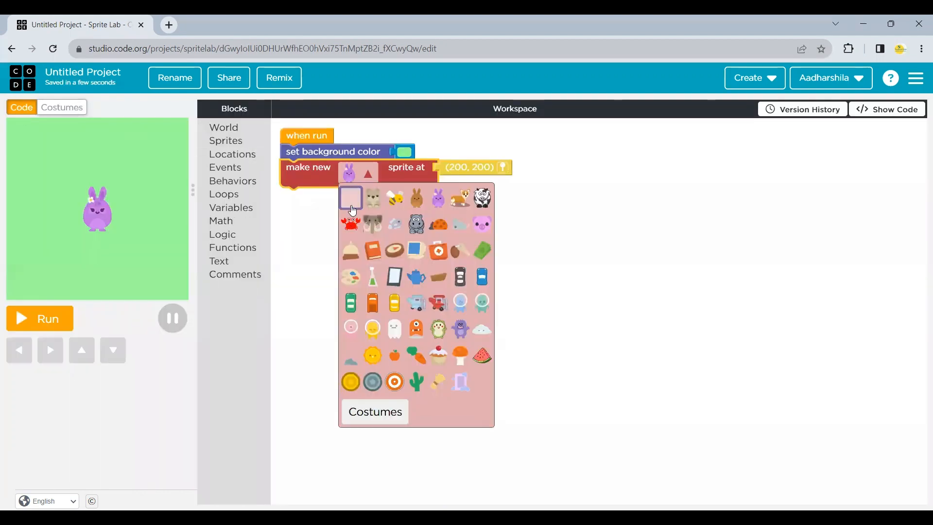
pyautogui.click(350, 199)
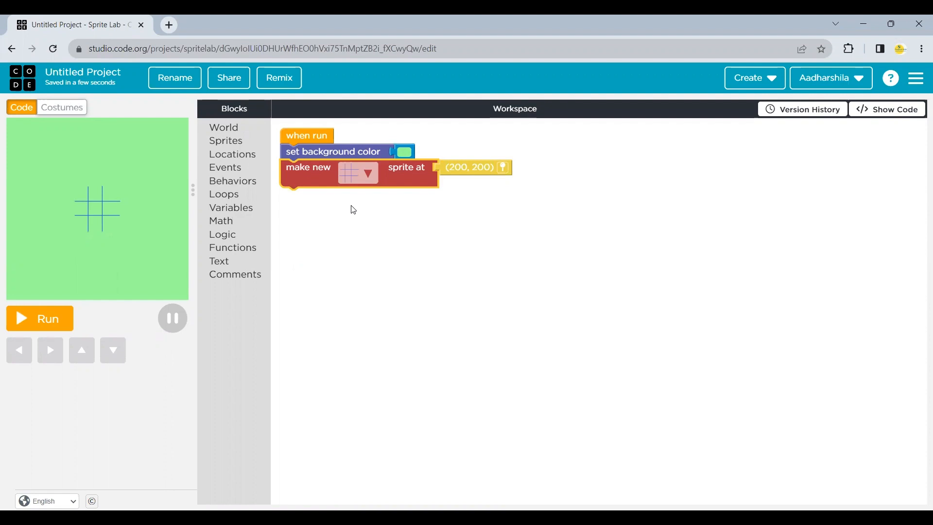
# Step: Add a 'set sprite size' step targeting the grid sprite with value 400
pyautogui.click(225, 139)
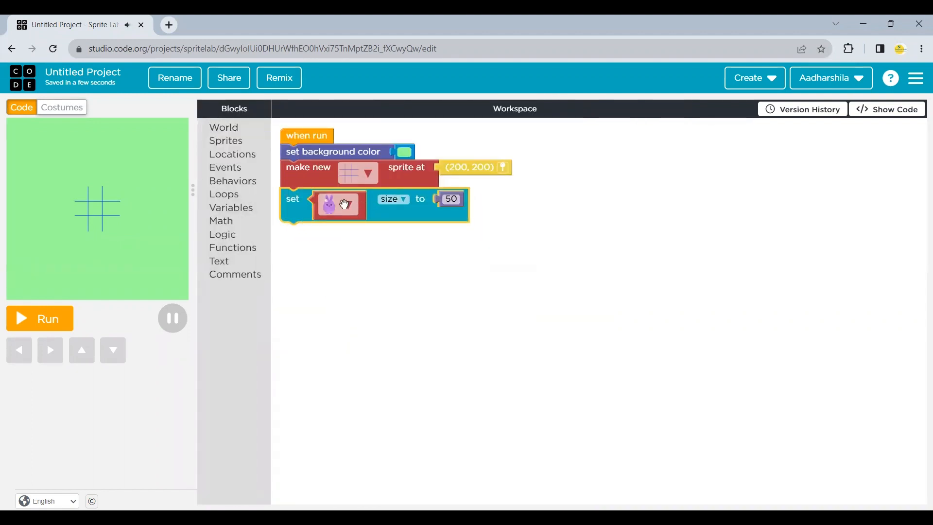
pyautogui.click(338, 205)
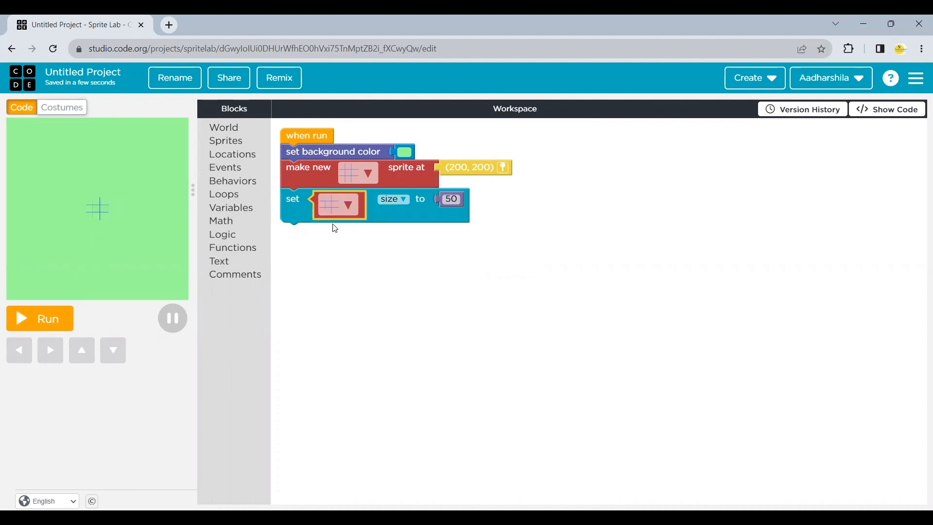
pyautogui.click(451, 198)
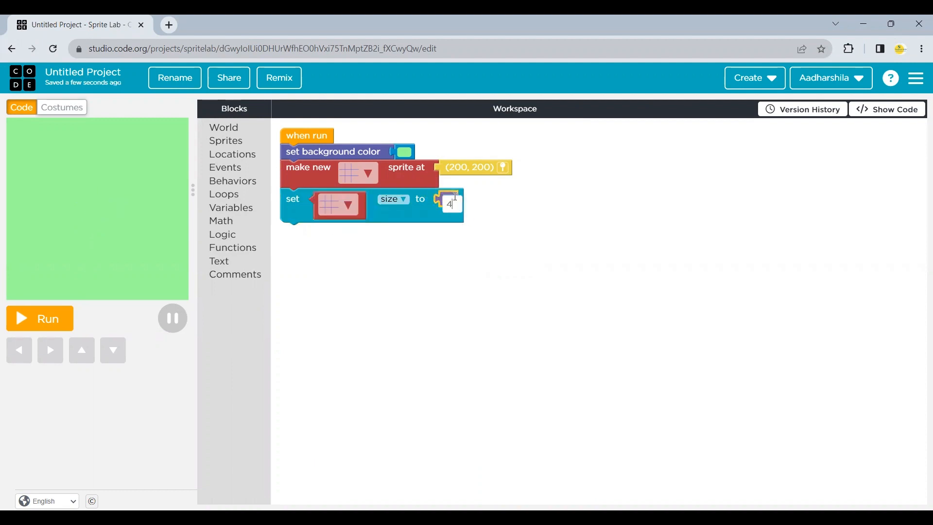
pyautogui.write('00')
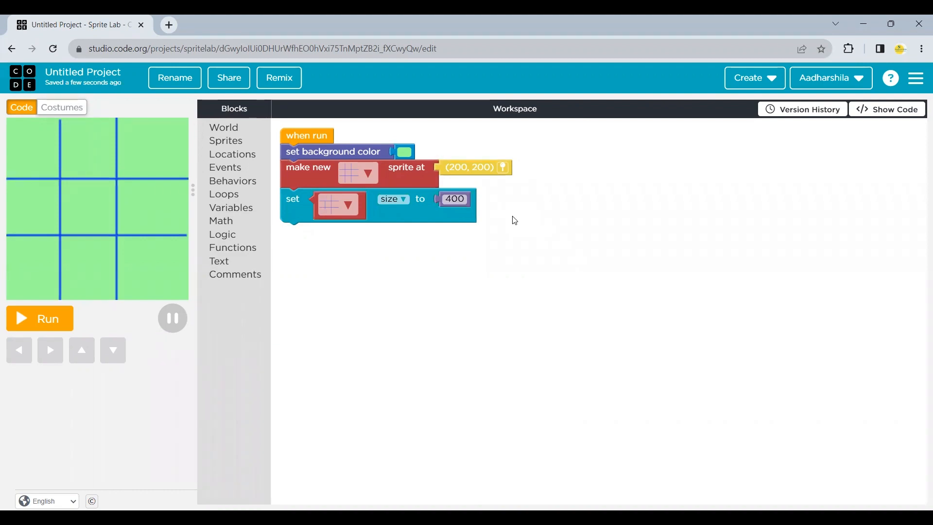
pyautogui.moveTo(496, 253)
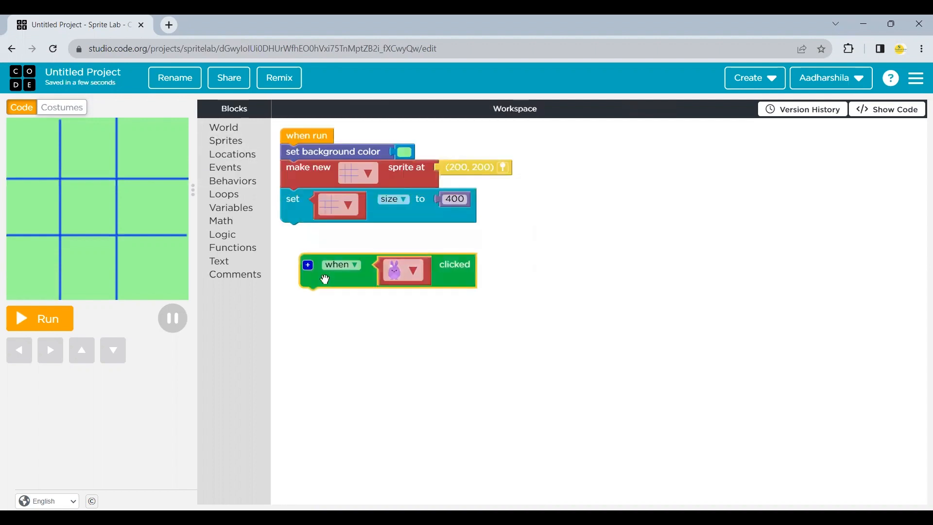
pyautogui.moveTo(80, 182)
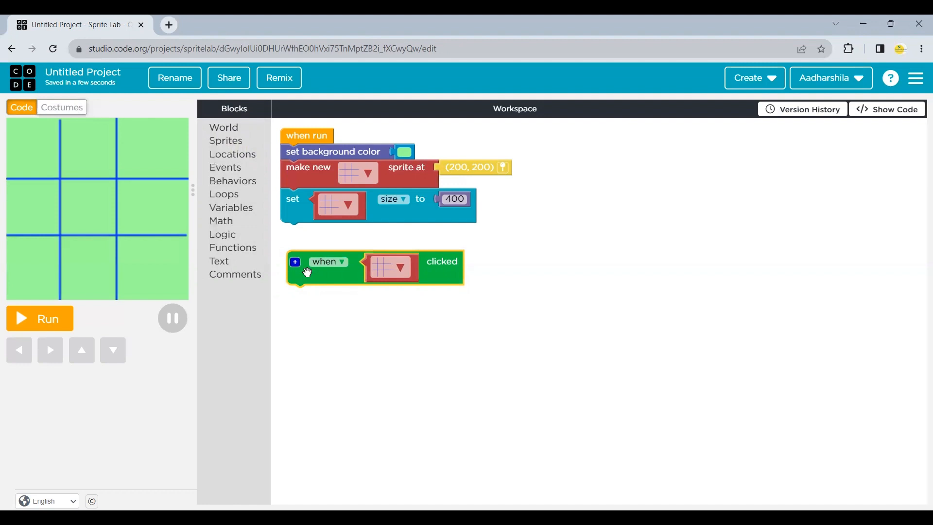
pyautogui.moveTo(287, 243)
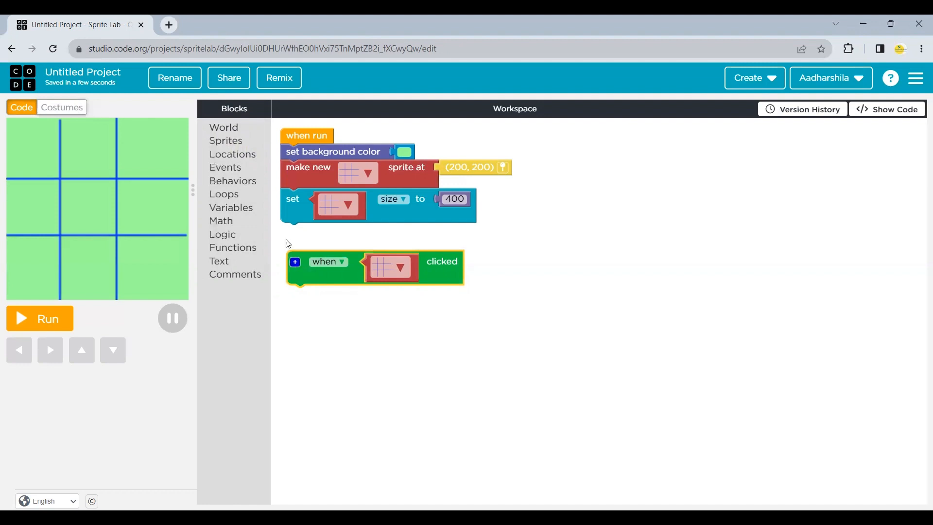
pyautogui.moveTo(232, 185)
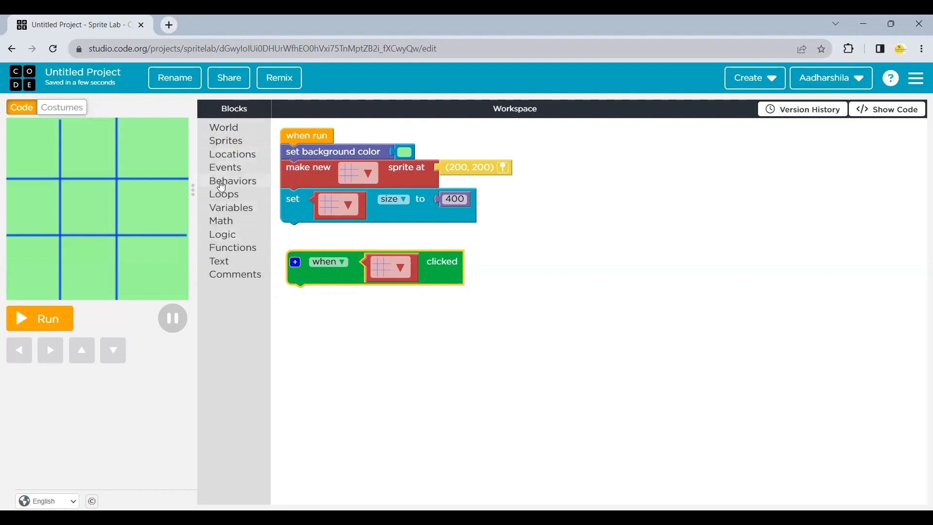
# Step: Place a Logic 'if =' block inside the grid's when-clicked event
pyautogui.click(222, 234)
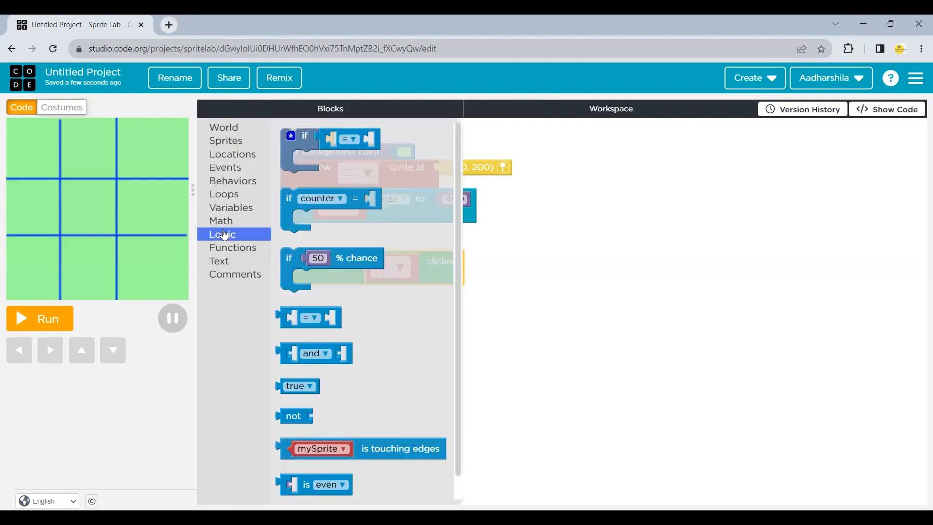
pyautogui.moveTo(304, 136)
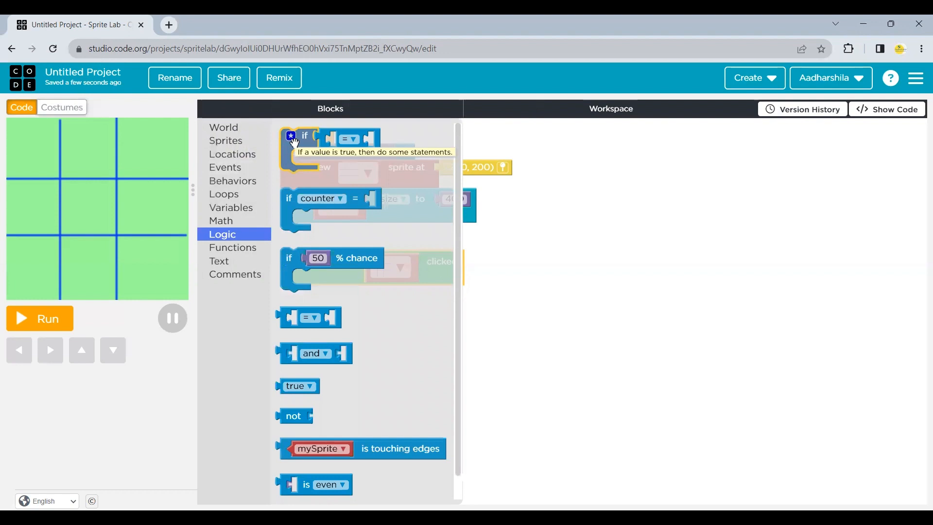
pyautogui.moveTo(303, 136); pyautogui.dragTo(306, 293)
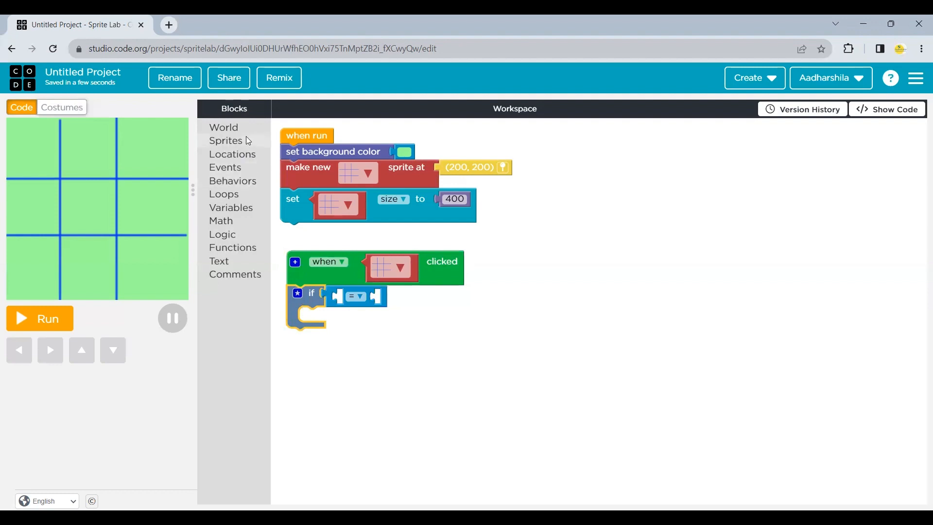
pyautogui.click(226, 140)
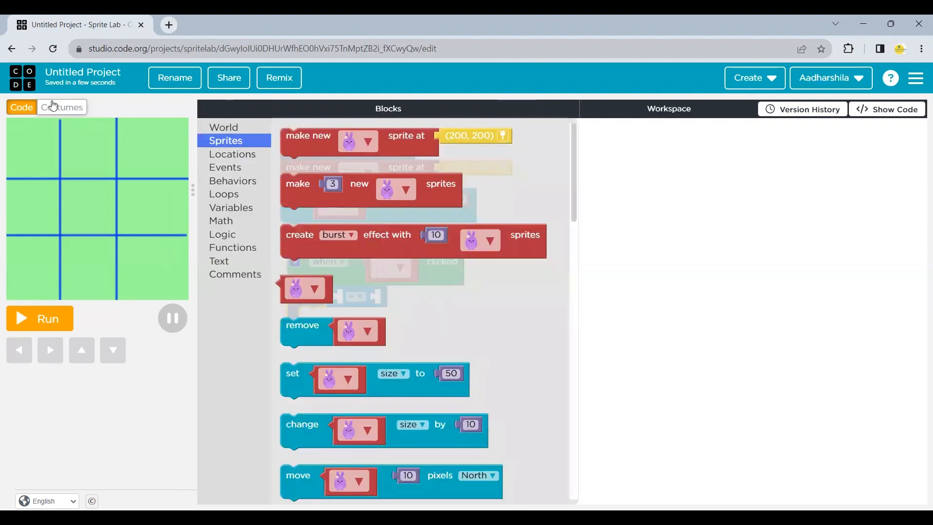
# Step: Create a new drawn costume with a red circle outline, then start another new costume
pyautogui.click(62, 107)
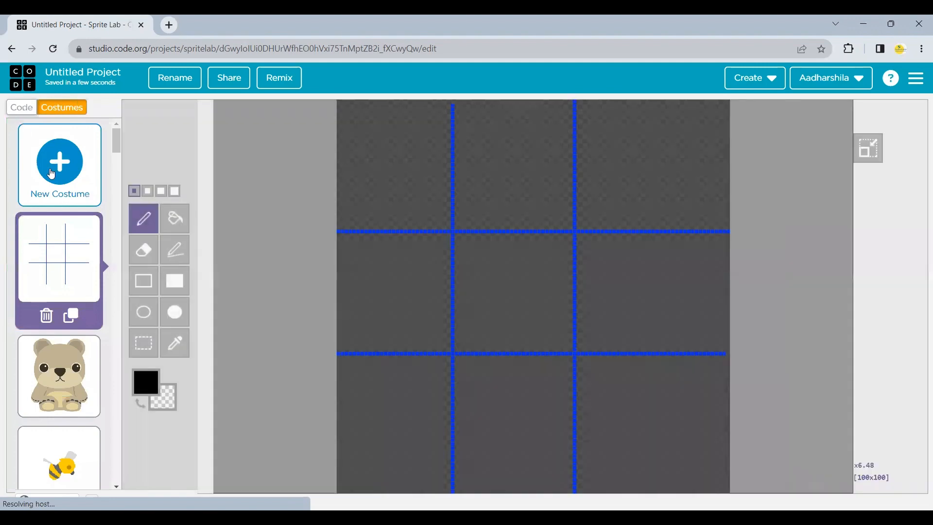
pyautogui.click(59, 162)
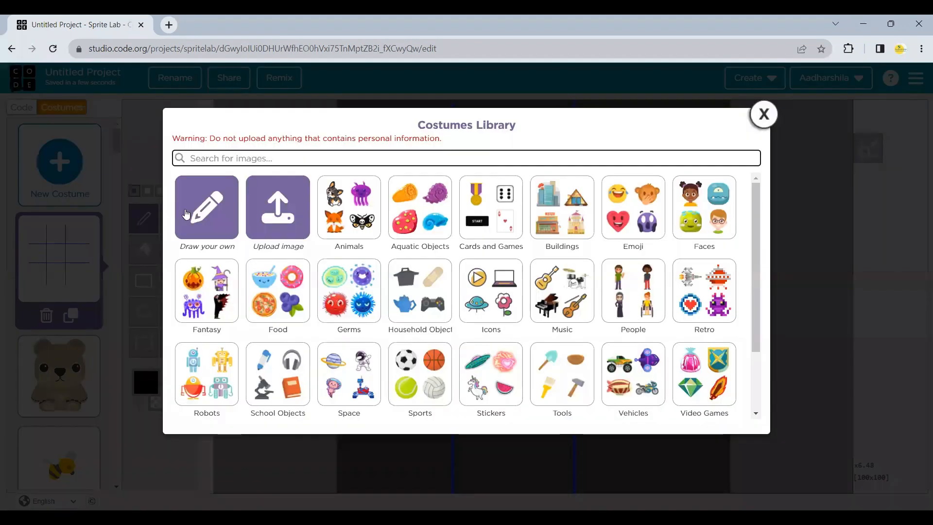
pyautogui.click(764, 114)
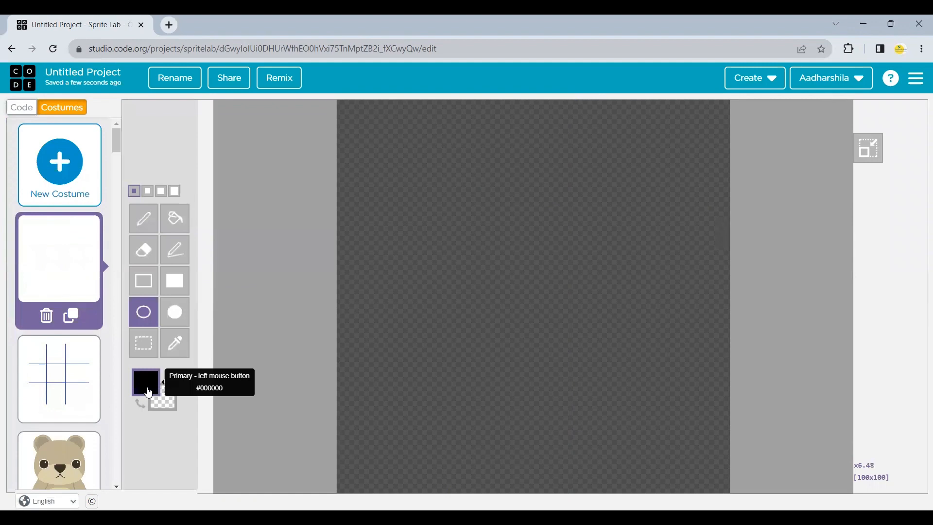
pyautogui.click(145, 383)
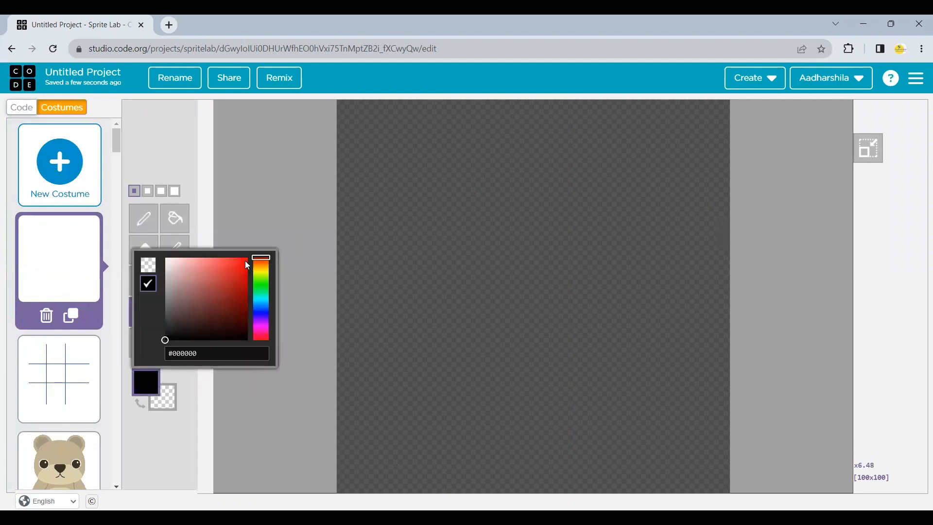
pyautogui.click(245, 261)
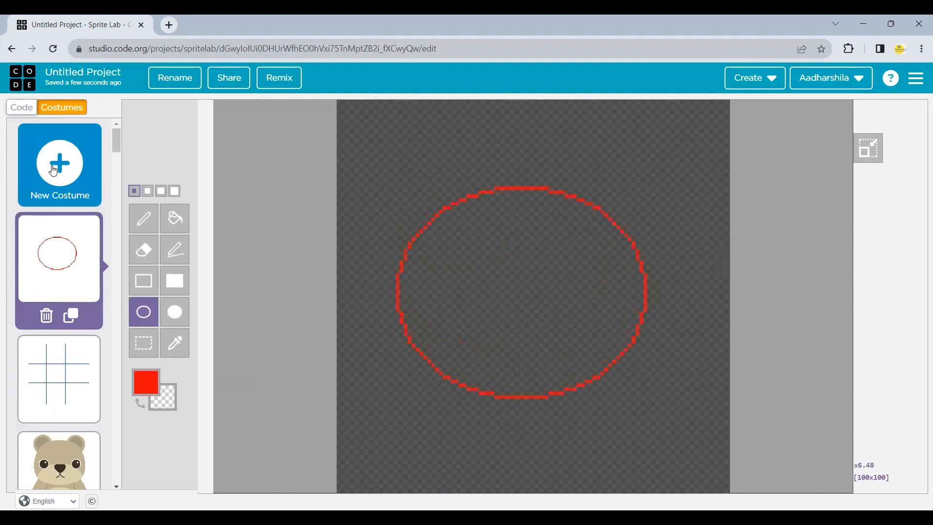
pyautogui.click(59, 163)
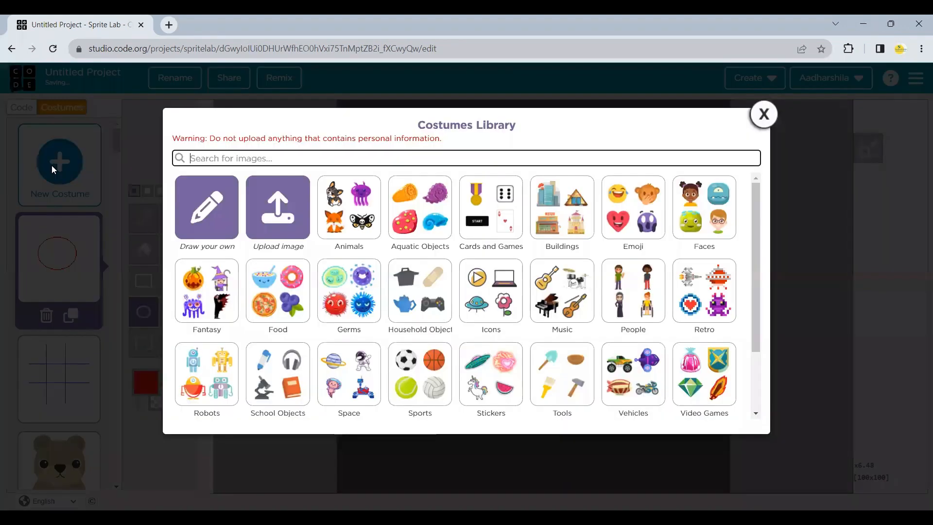
# Step: Draw a blue X from two corner-to-corner diagonal lines as the next costume, then return to the code
pyautogui.click(764, 114)
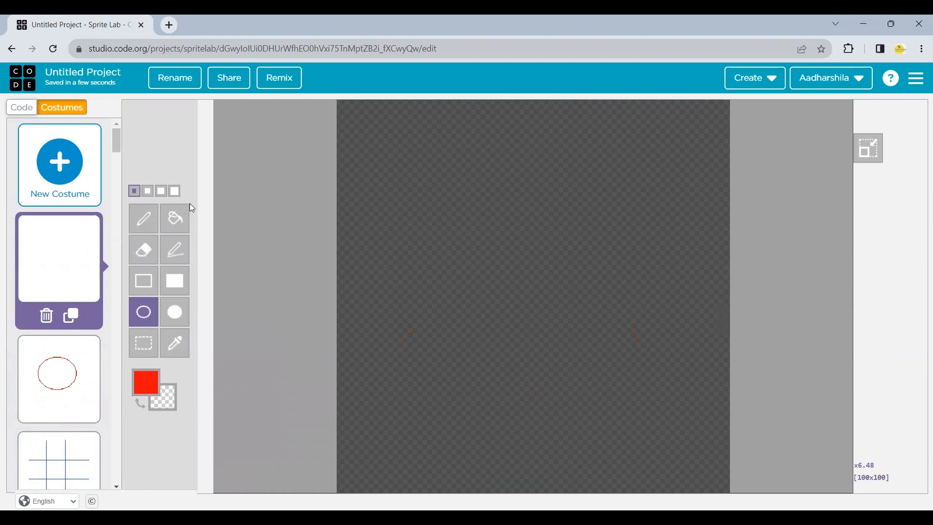
pyautogui.moveTo(173, 249)
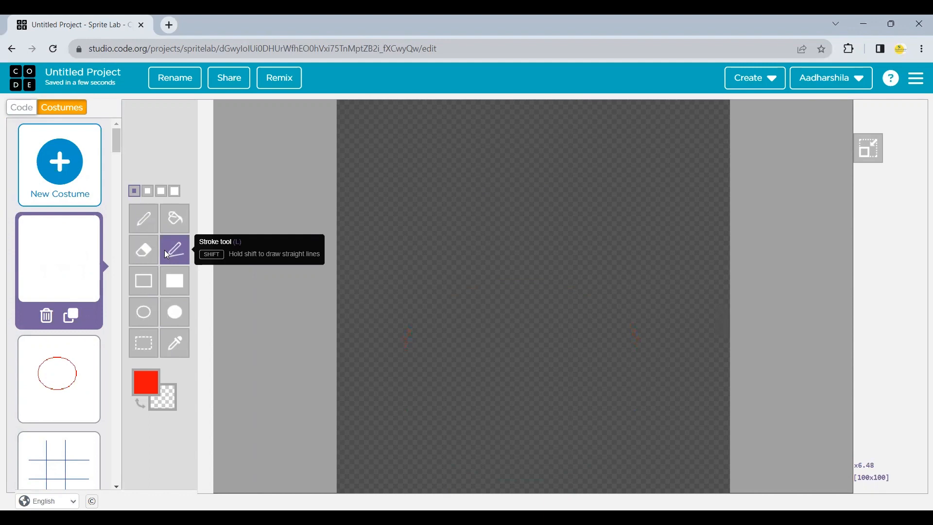
pyautogui.moveTo(145, 381)
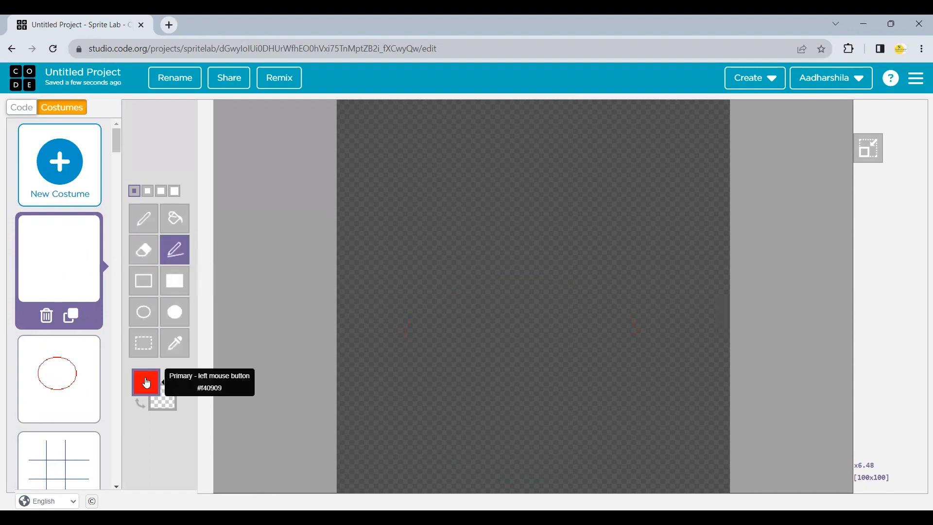
pyautogui.click(145, 382)
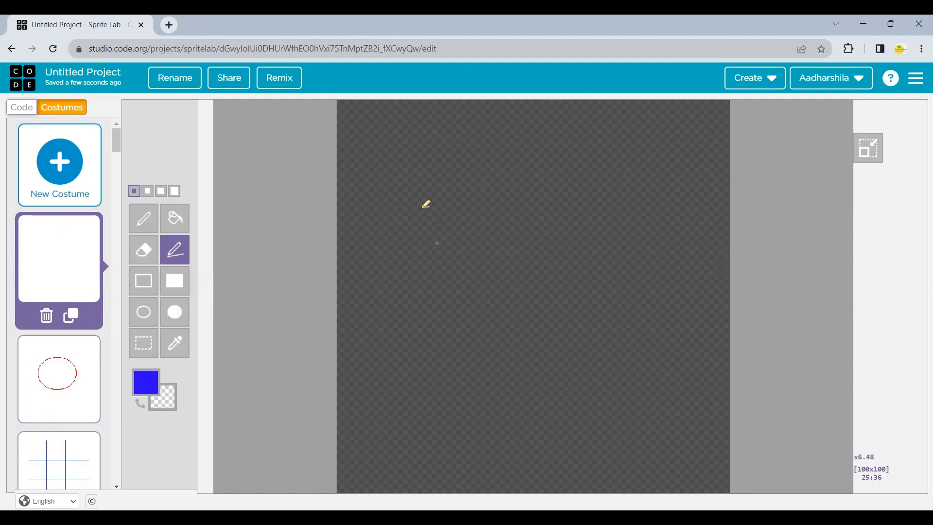
pyautogui.moveTo(347, 108)
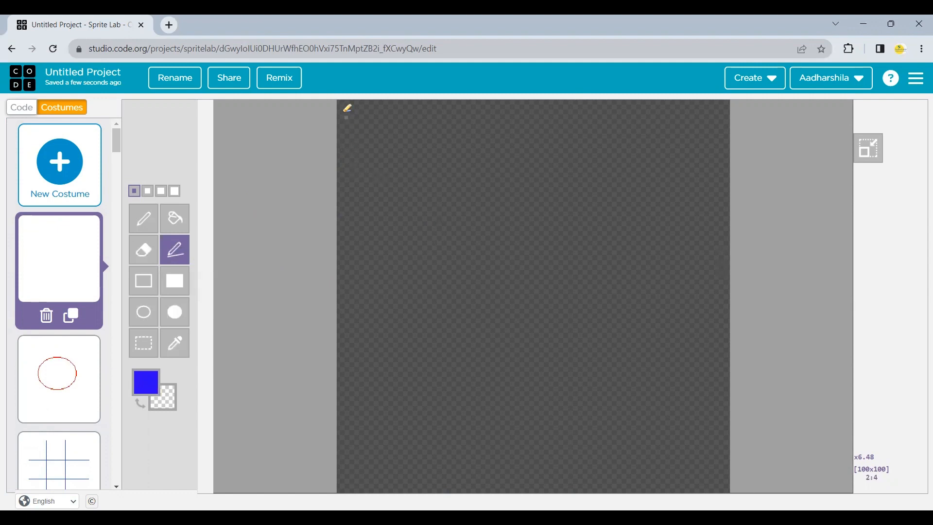
pyautogui.moveTo(341, 102); pyautogui.dragTo(611, 378)
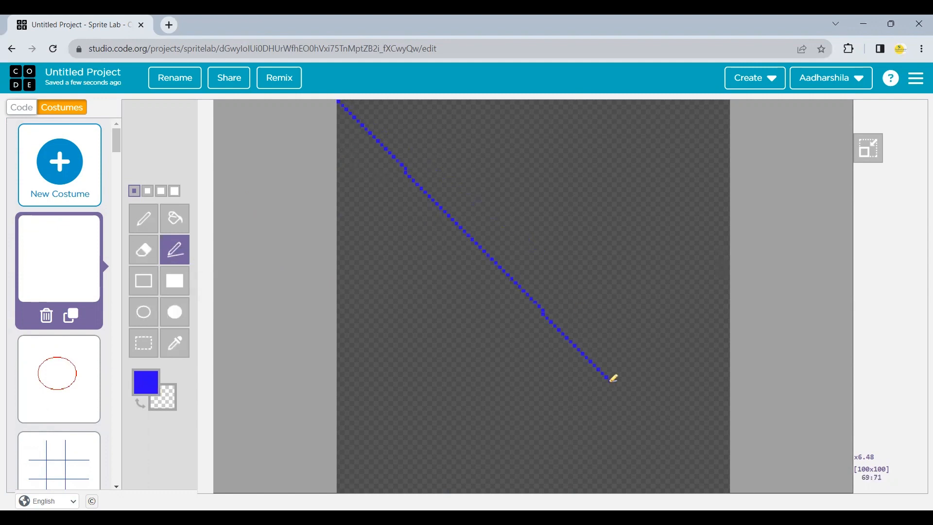
pyautogui.moveTo(613, 378); pyautogui.dragTo(726, 488)
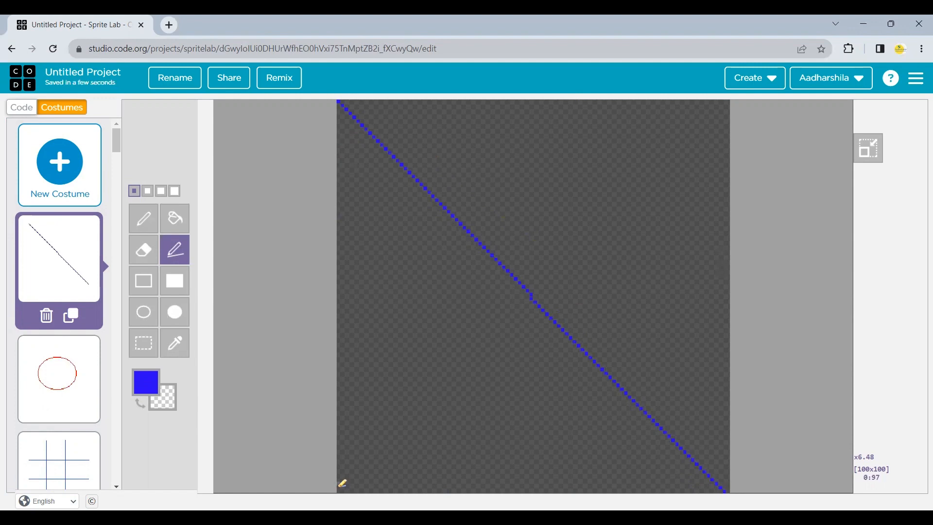
pyautogui.moveTo(342, 482); pyautogui.dragTo(631, 176)
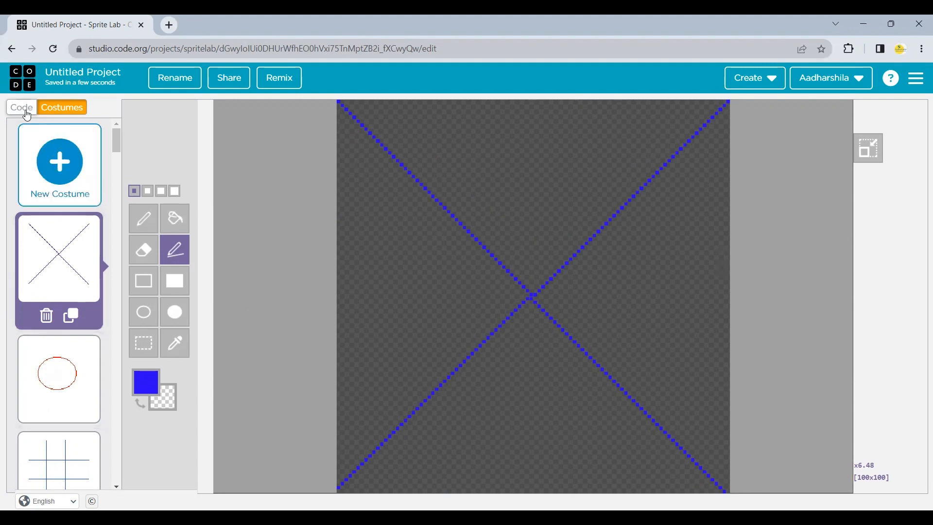
pyautogui.click(21, 107)
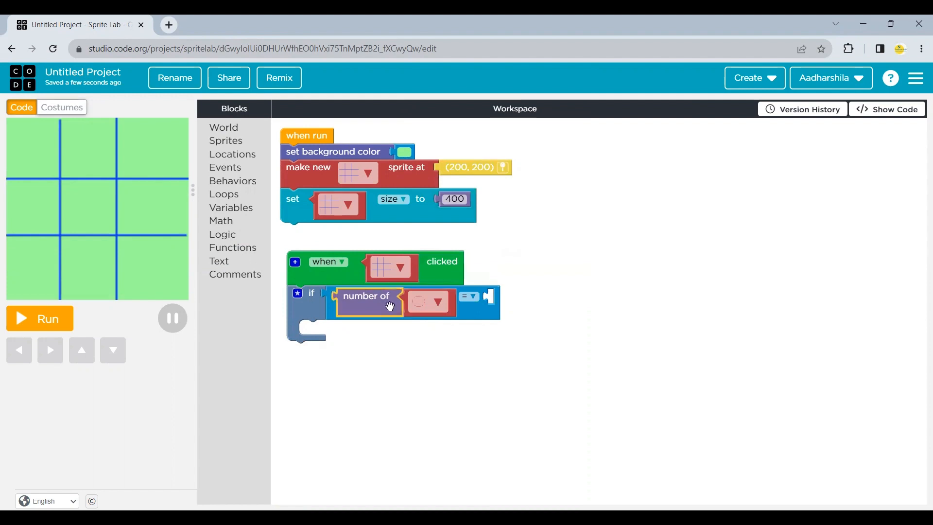
# Step: Fill the comparison's right side with a 'number of' count of cross-costume sprites
pyautogui.moveTo(390, 305); pyautogui.dragTo(378, 319)
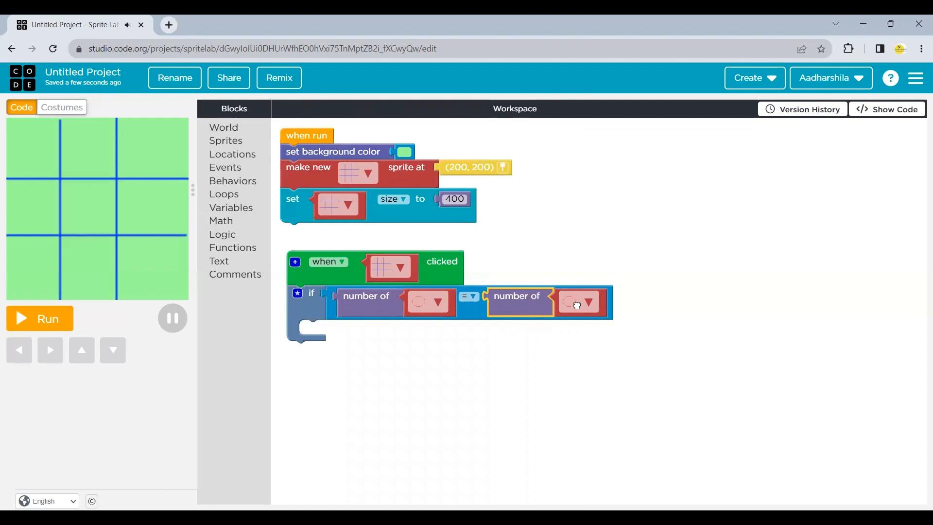
pyautogui.click(577, 302)
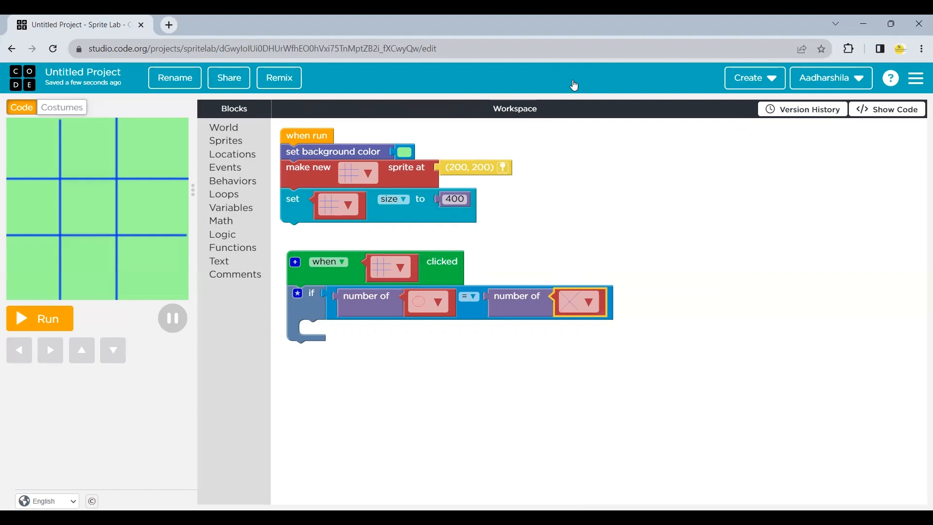
pyautogui.moveTo(250, 157)
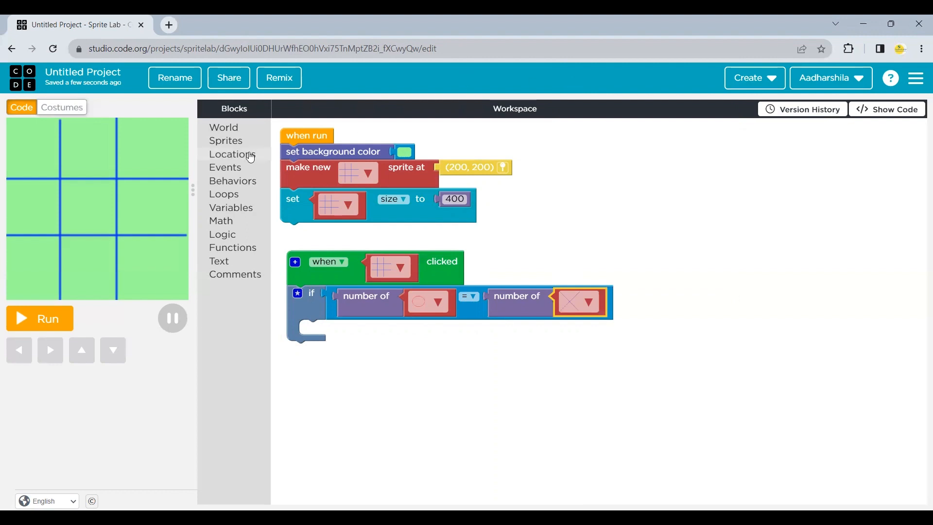
# Step: Inside the if, make a circle-costume sprite at the mouse location from the Locations category
pyautogui.click(225, 140)
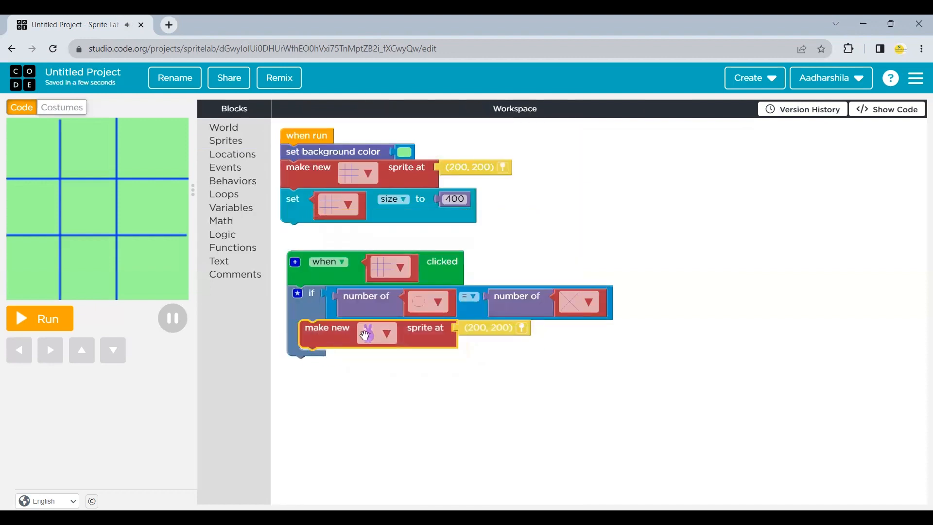
pyautogui.click(391, 333)
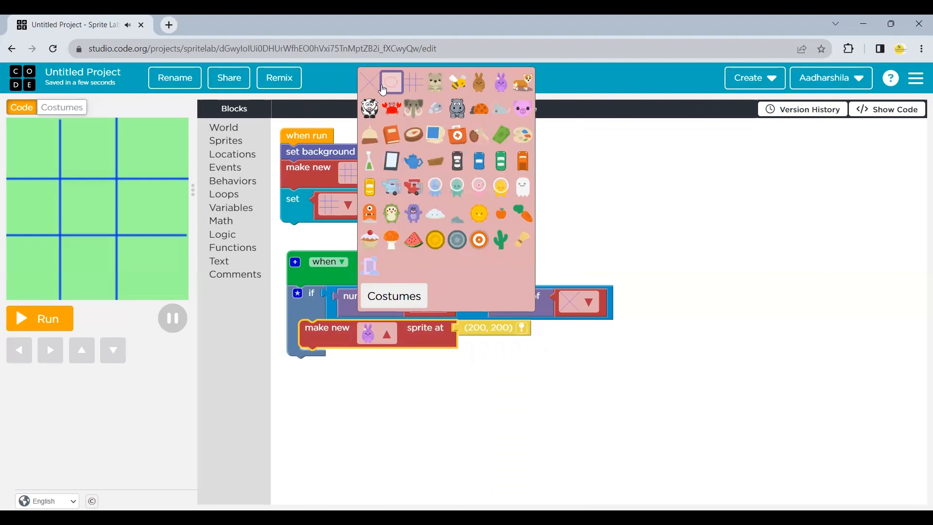
pyautogui.click(391, 82)
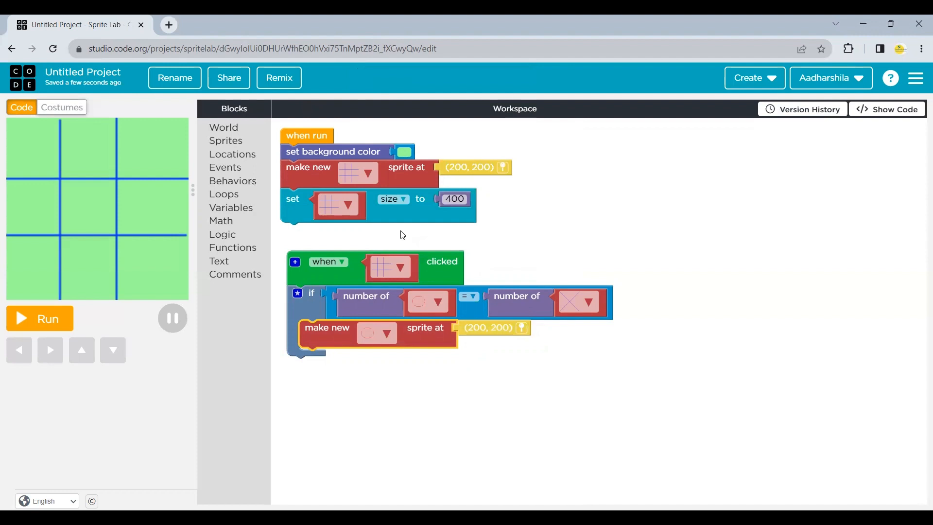
pyautogui.moveTo(479, 327)
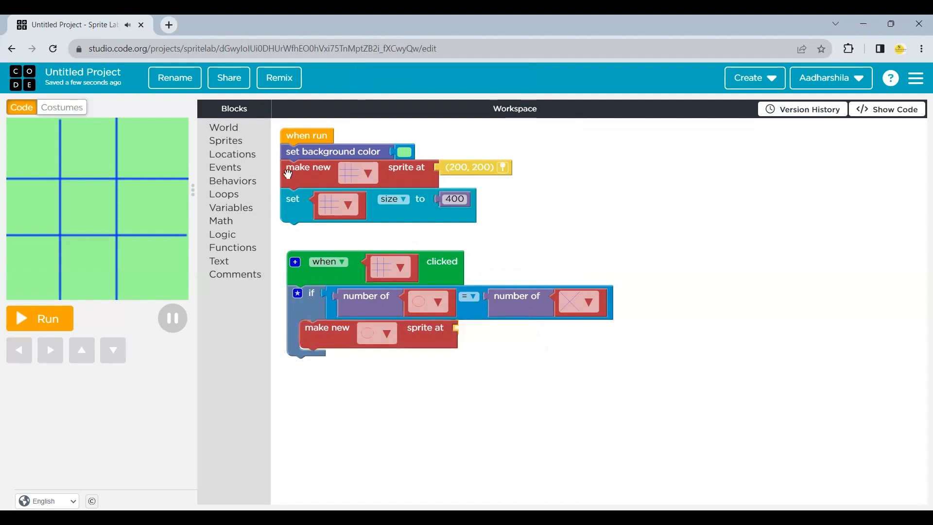
pyautogui.click(233, 154)
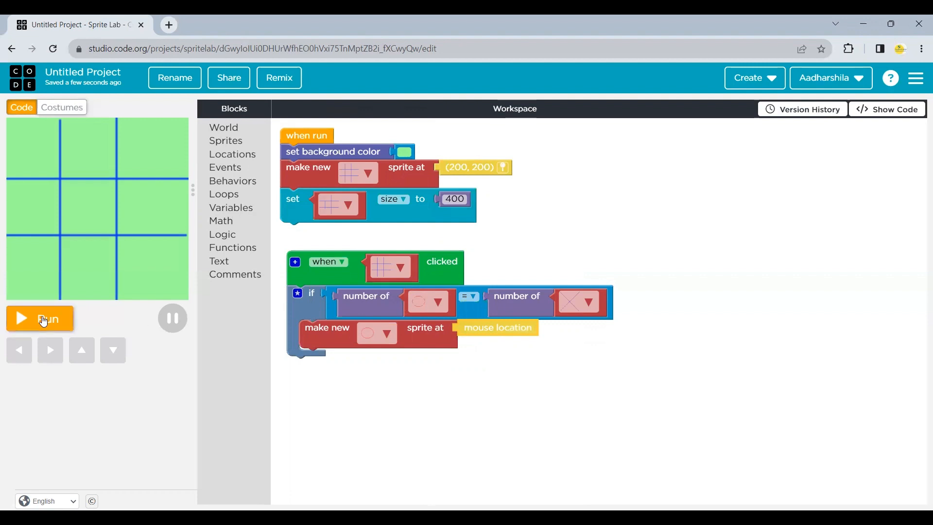
pyautogui.click(40, 319)
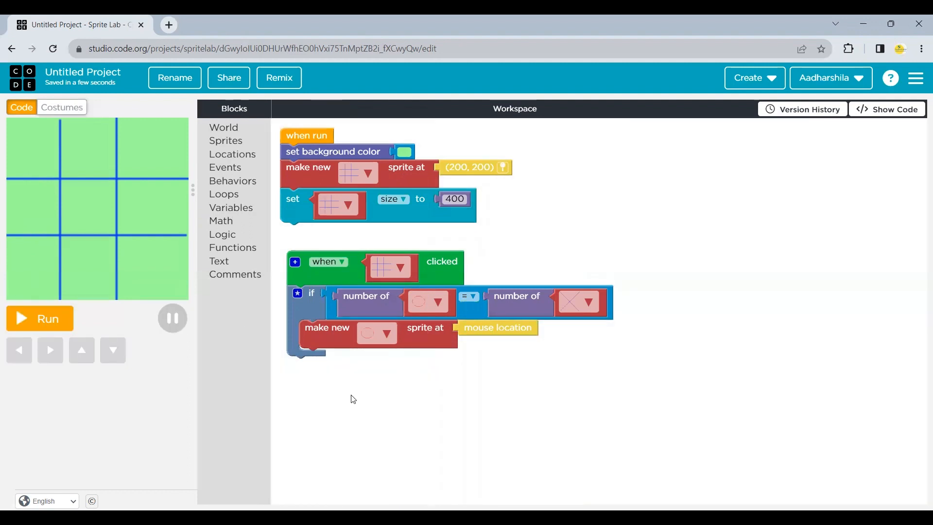
pyautogui.moveTo(353, 355)
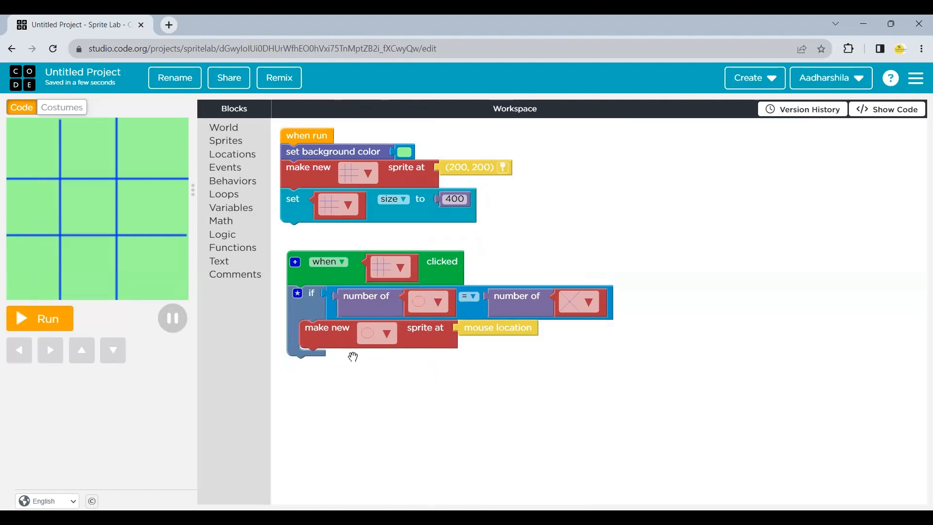
pyautogui.moveTo(449, 312)
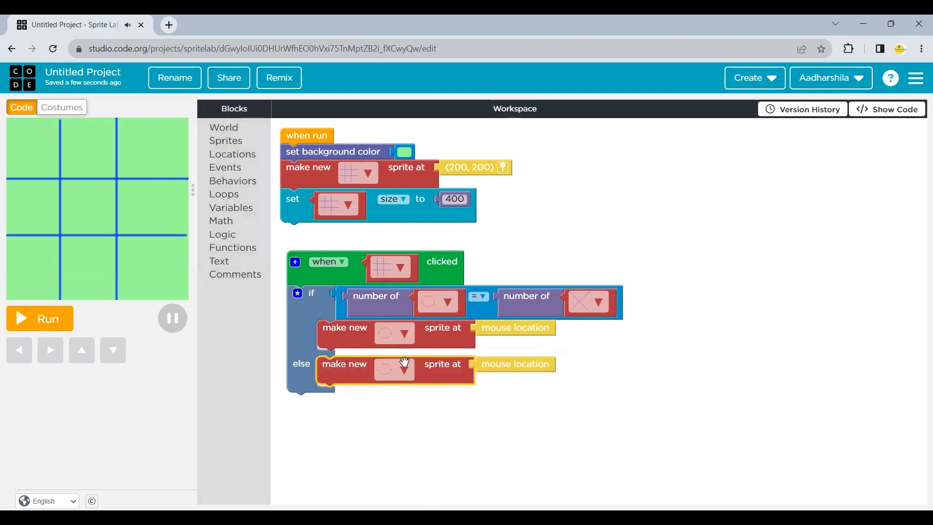
# Step: Set the else branch's make new sprite block to the cross costume
pyautogui.click(394, 369)
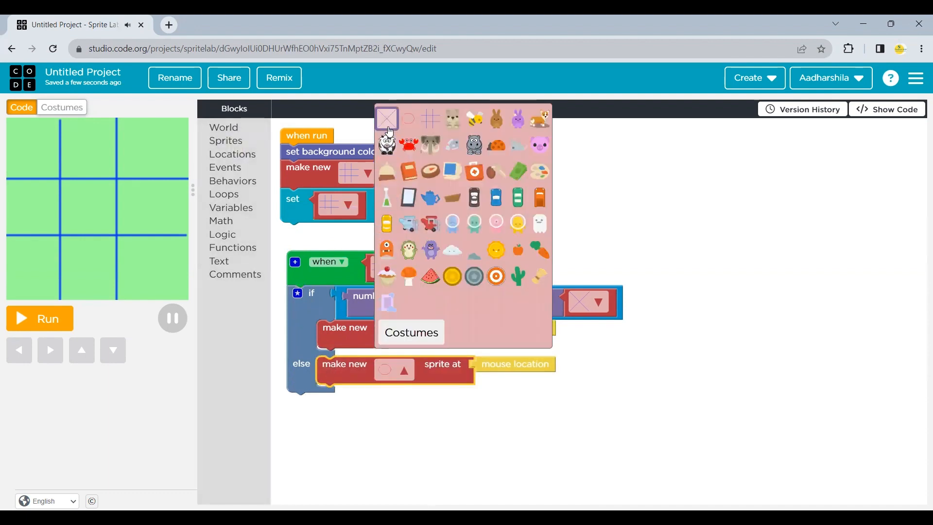
pyautogui.click(387, 117)
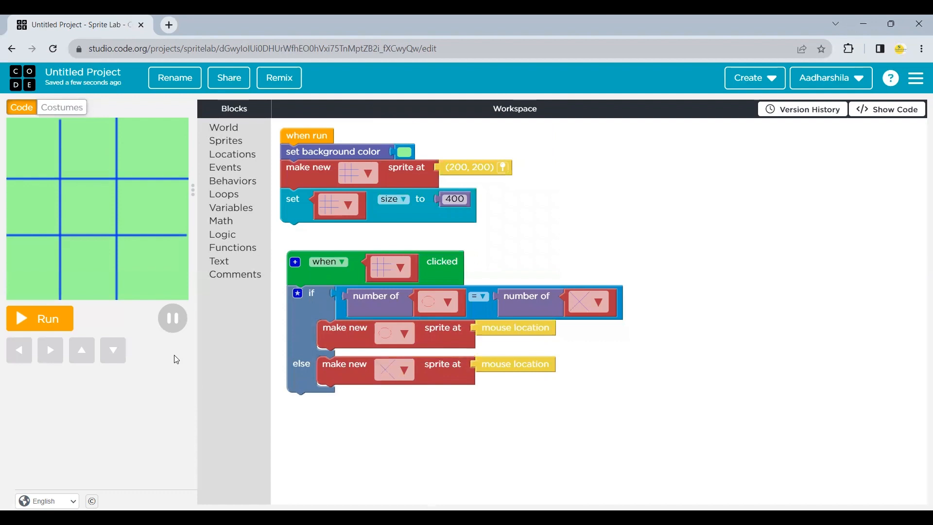
pyautogui.click(39, 318)
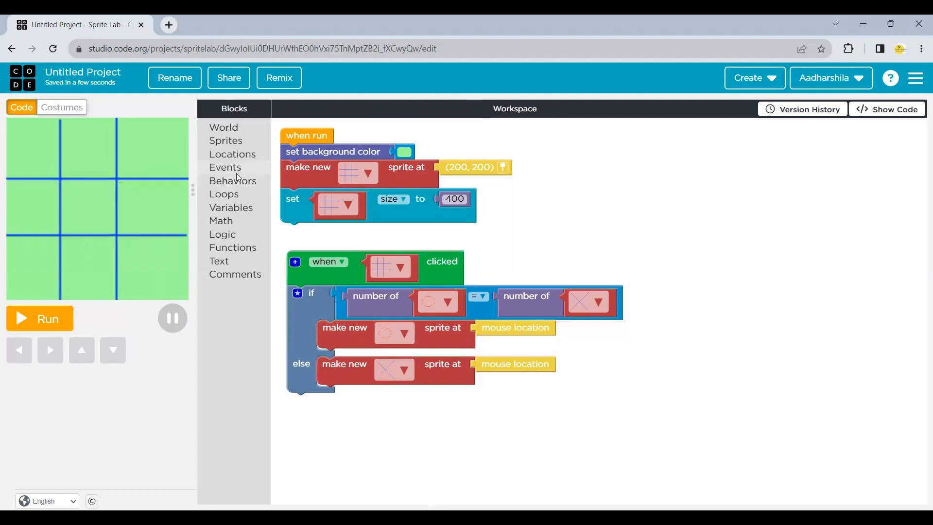
# Step: Add a set size block for the cross costume at 50 under the else branch and run it
pyautogui.click(225, 140)
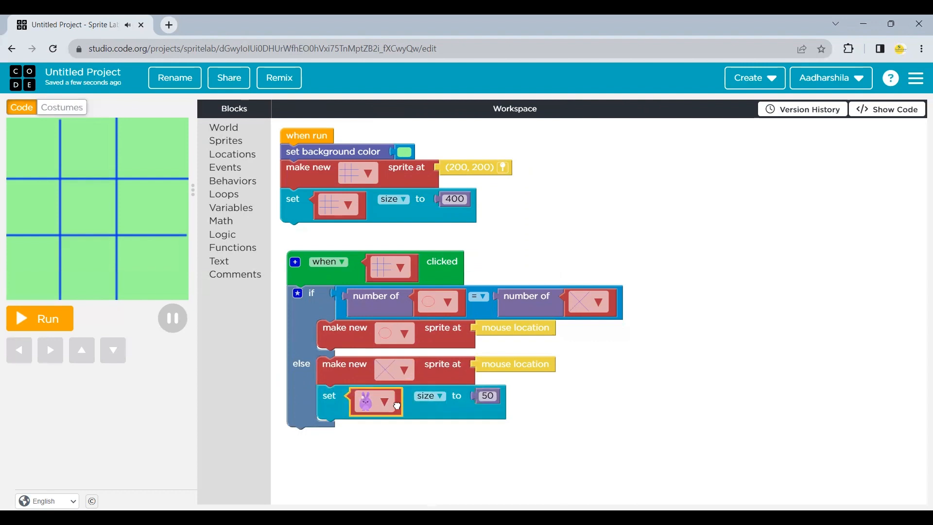
pyautogui.click(394, 403)
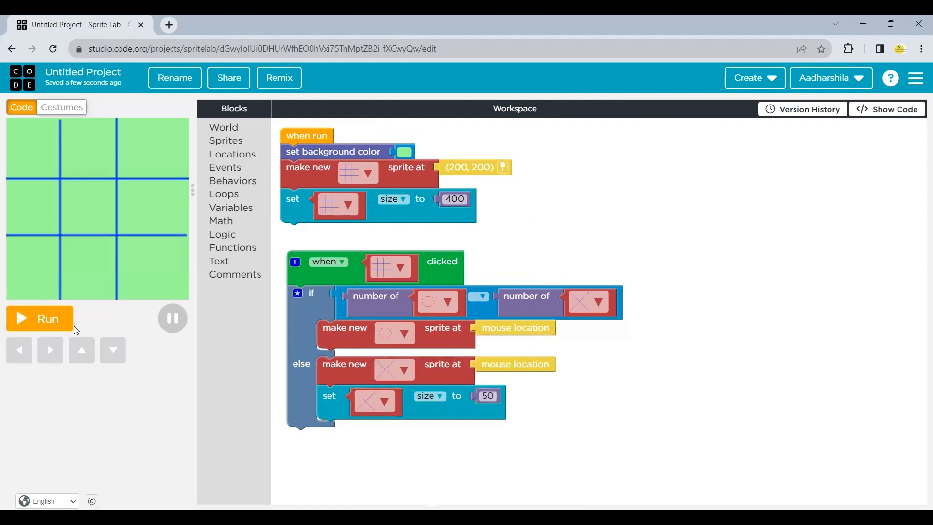
pyautogui.click(39, 319)
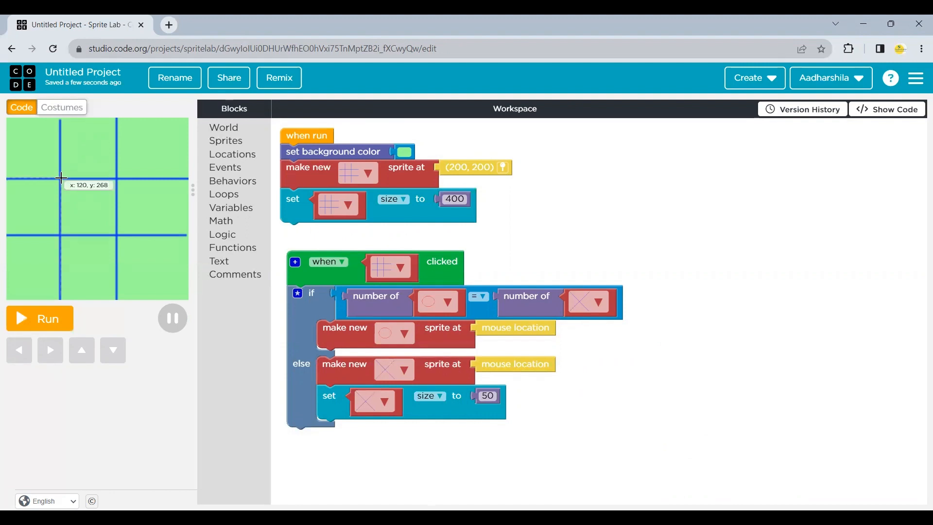
pyautogui.moveTo(60, 241)
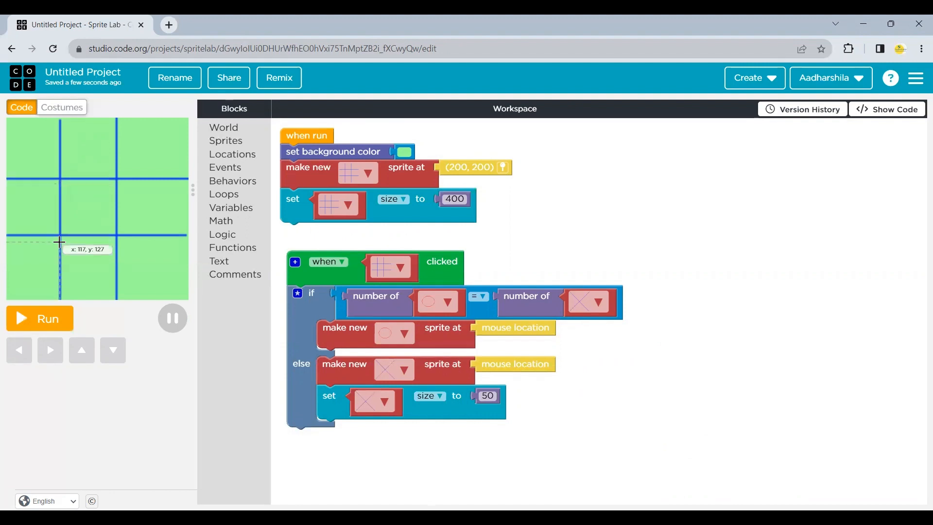
pyautogui.moveTo(220, 224)
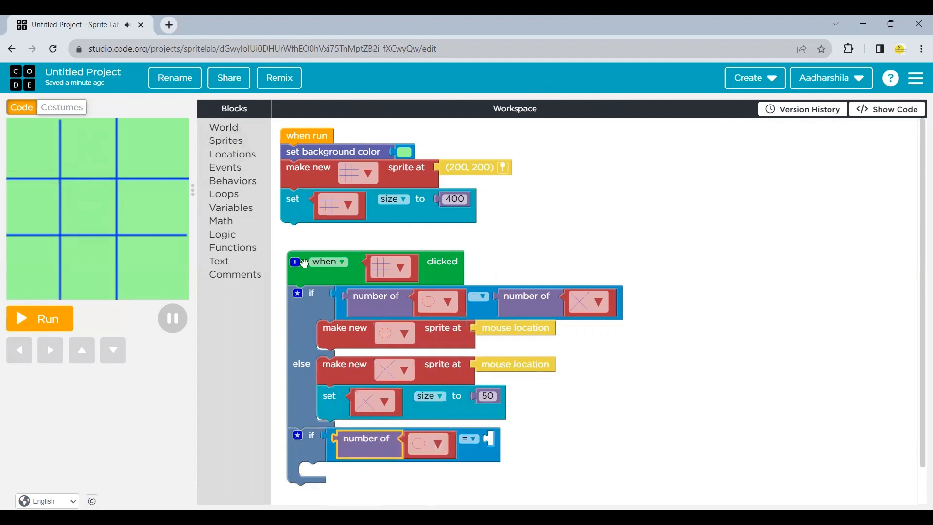
# Step: Complete the new if condition so it checks number of circle sprites equals 5
pyautogui.click(221, 221)
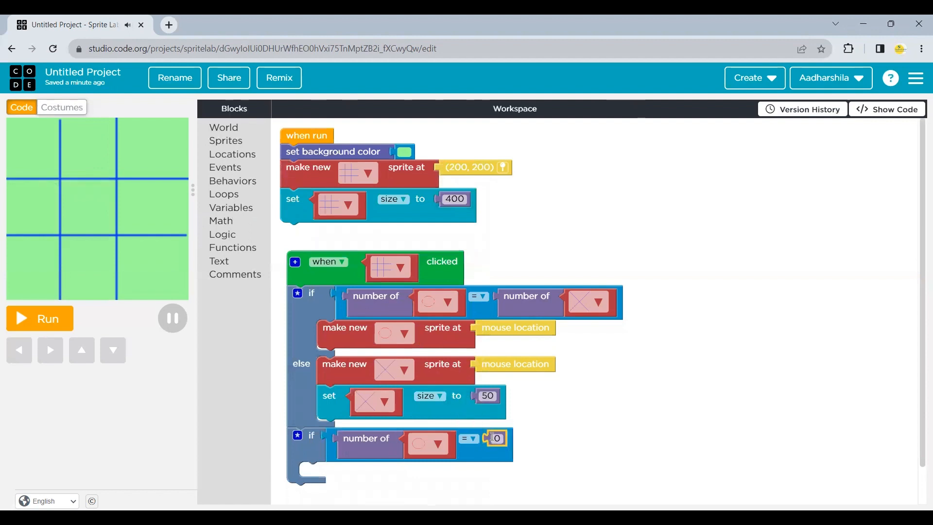
pyautogui.write('5')
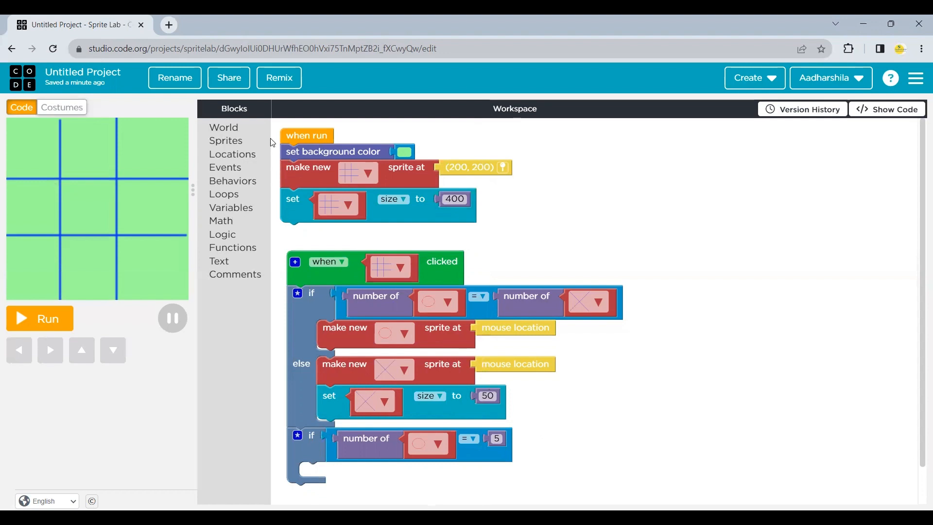
# Step: Inside the five-circle check, remove all circle sprites and then all cross sprites
pyautogui.click(226, 140)
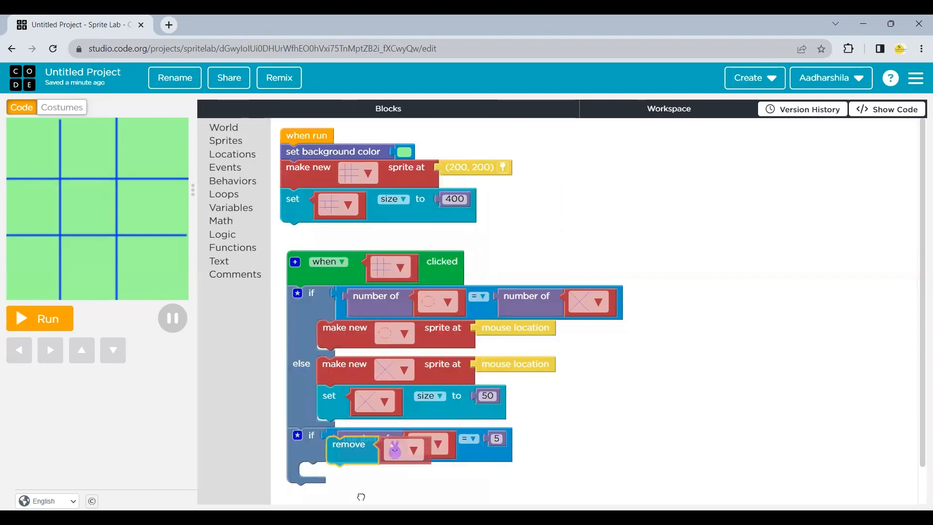
pyautogui.scroll(-3)
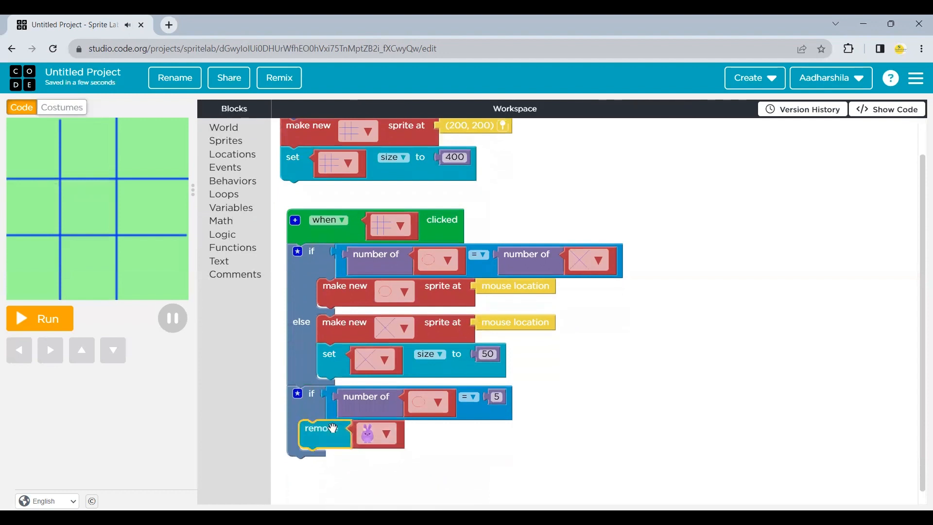
pyautogui.moveTo(331, 429); pyautogui.dragTo(331, 446)
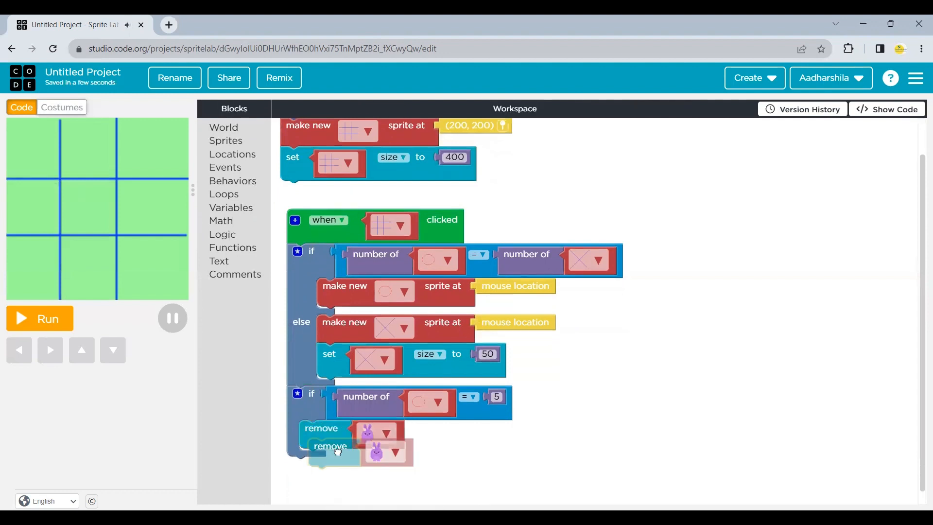
pyautogui.click(377, 434)
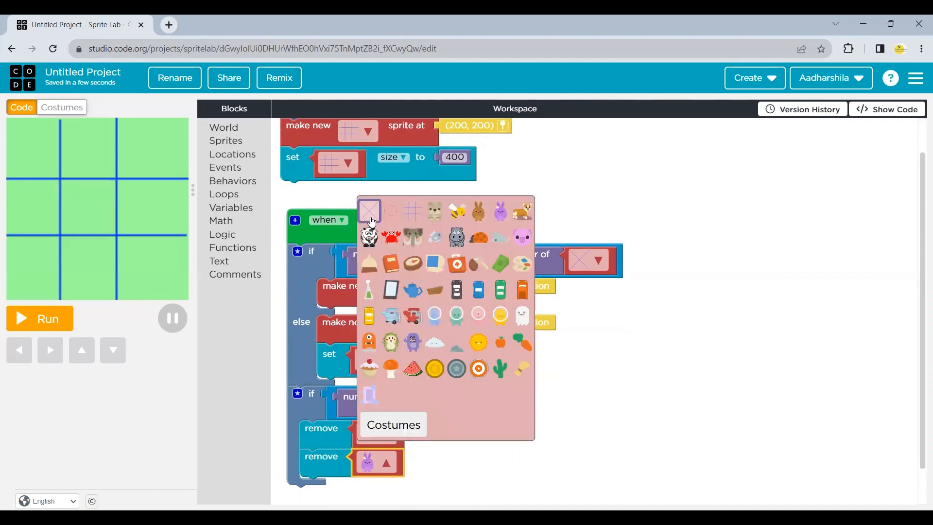
pyautogui.click(368, 211)
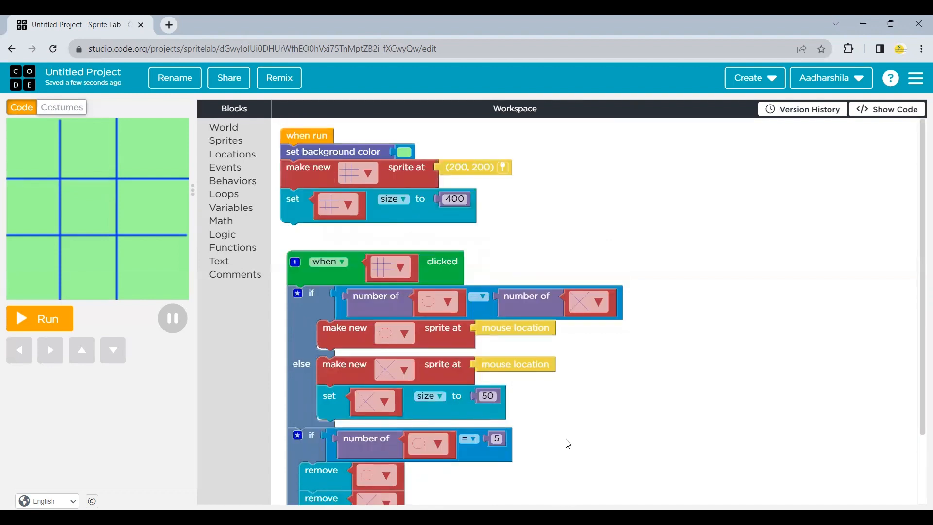
pyautogui.scroll(-3)
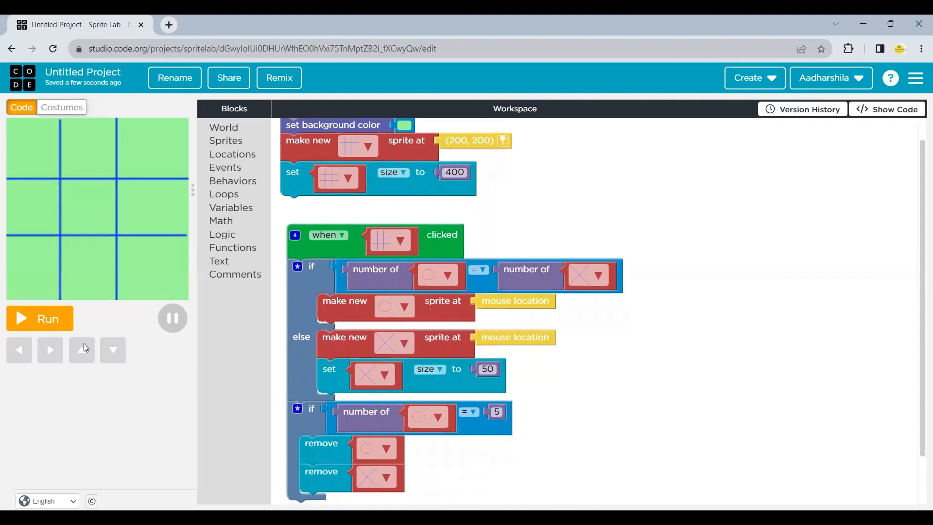
# Step: Run the game, placing alternating marks in cells until five circles clear the board
pyautogui.click(39, 319)
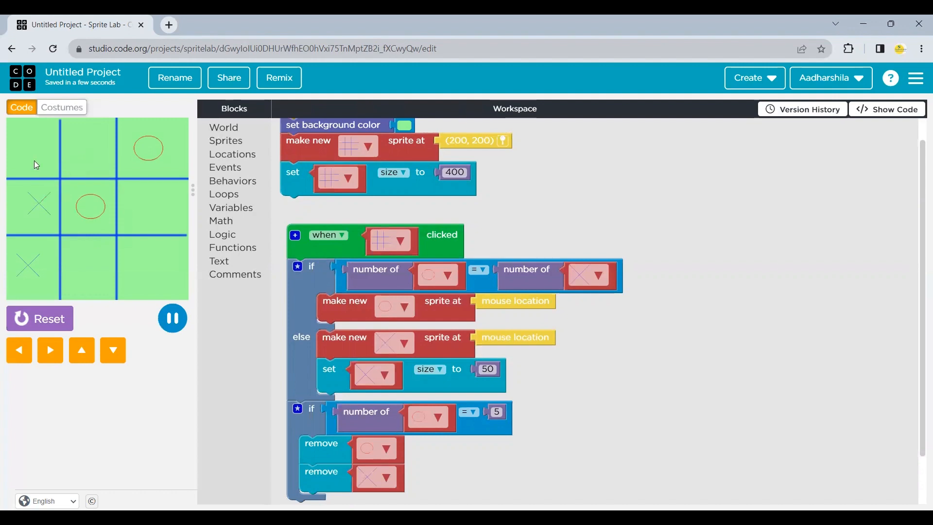
pyautogui.click(33, 160)
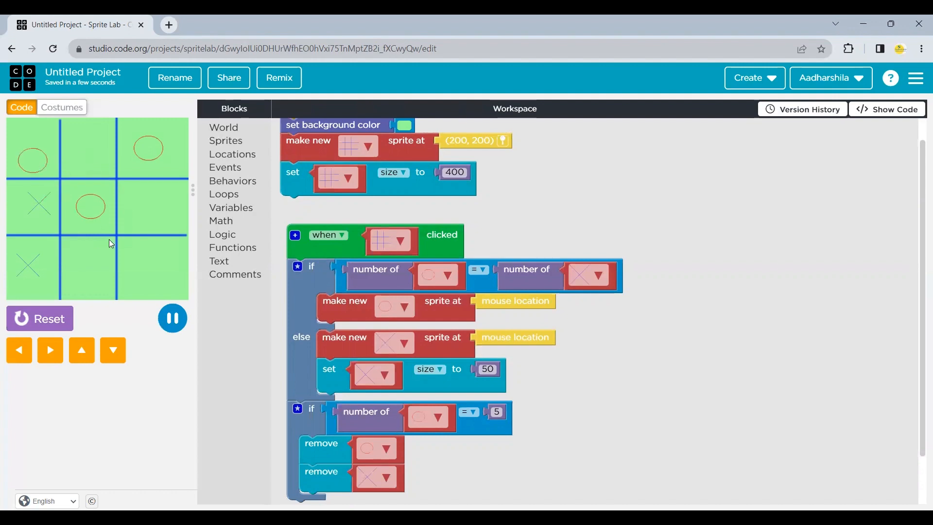
pyautogui.click(84, 271)
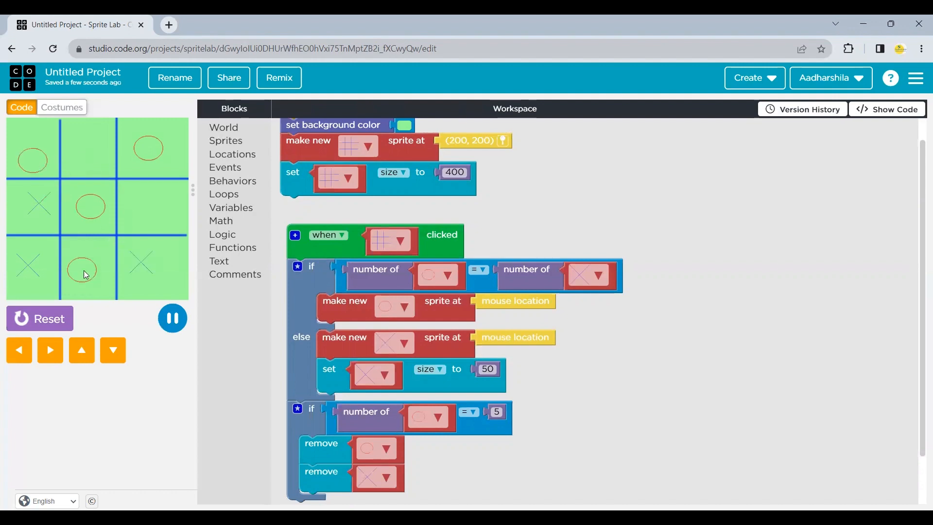
pyautogui.click(38, 319)
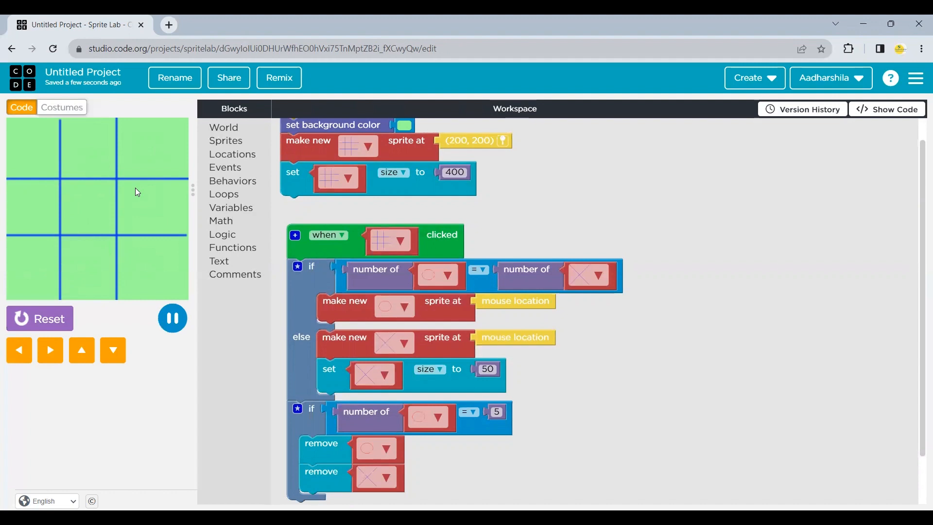
pyautogui.moveTo(39, 319)
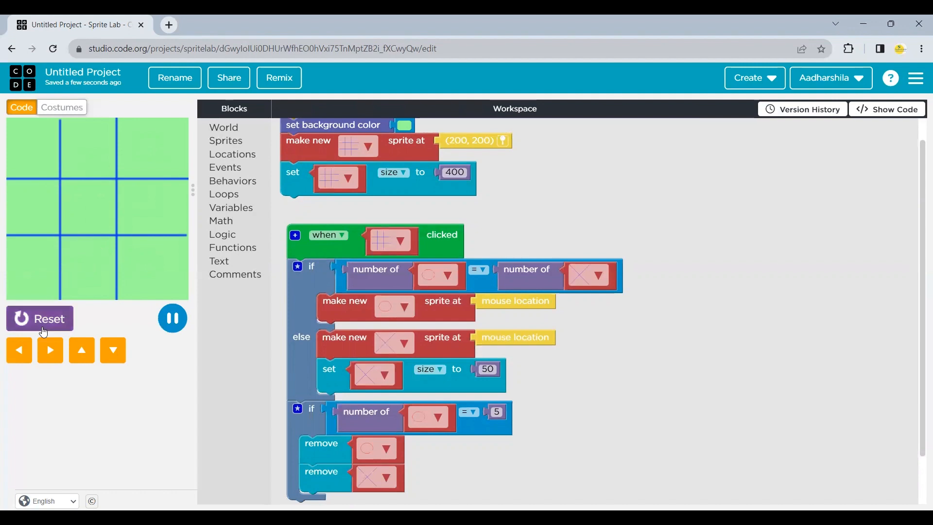